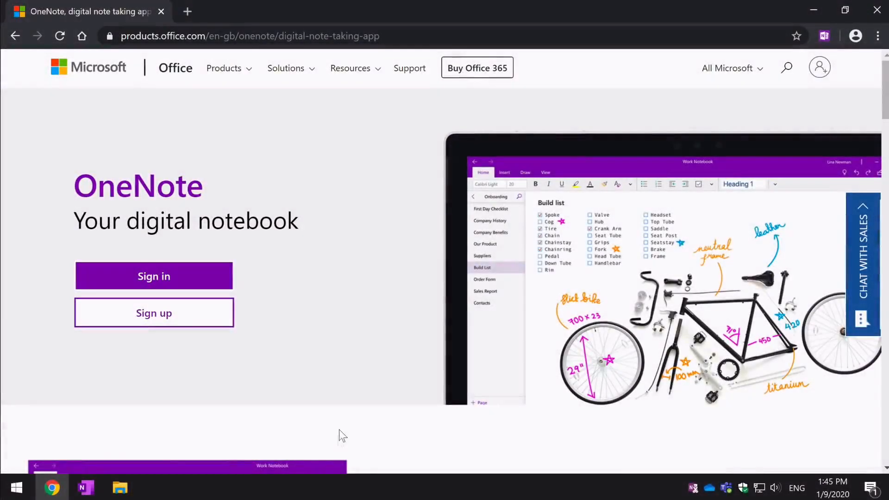
Confirm the entered work account and continue to complete the OneNote sign-in.
scroll("down", 3)
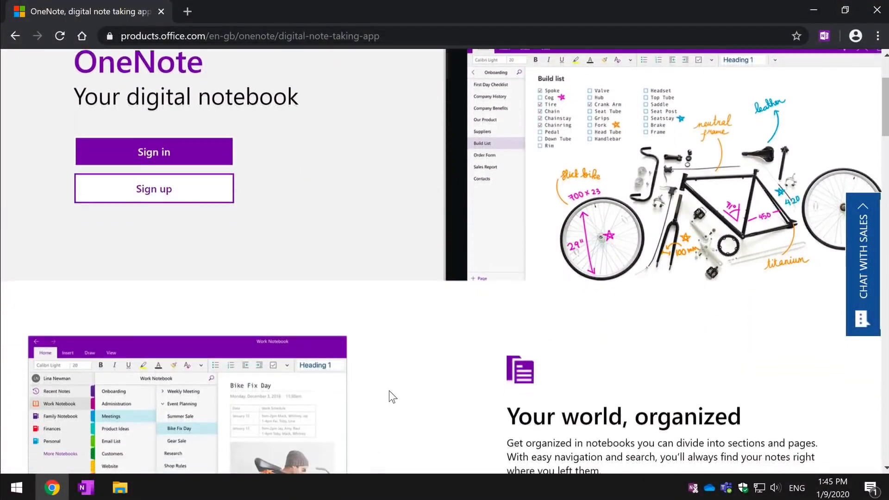
scroll("down", 3)
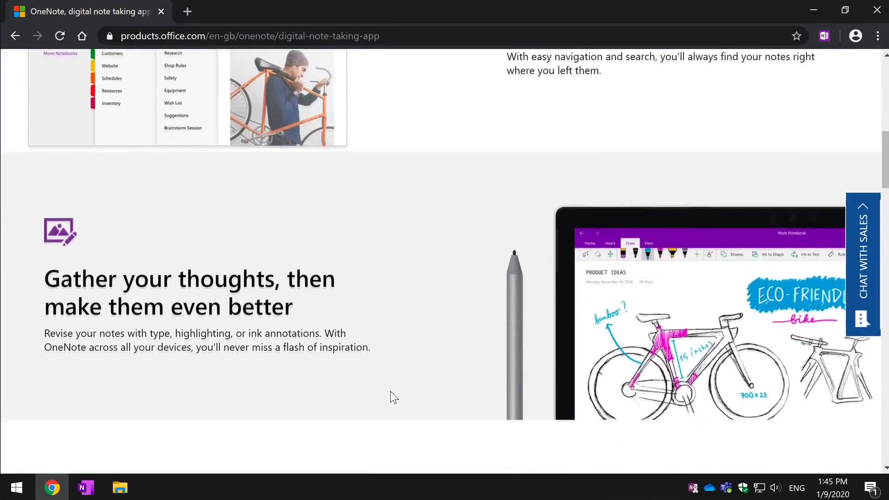
scroll("down", 3)
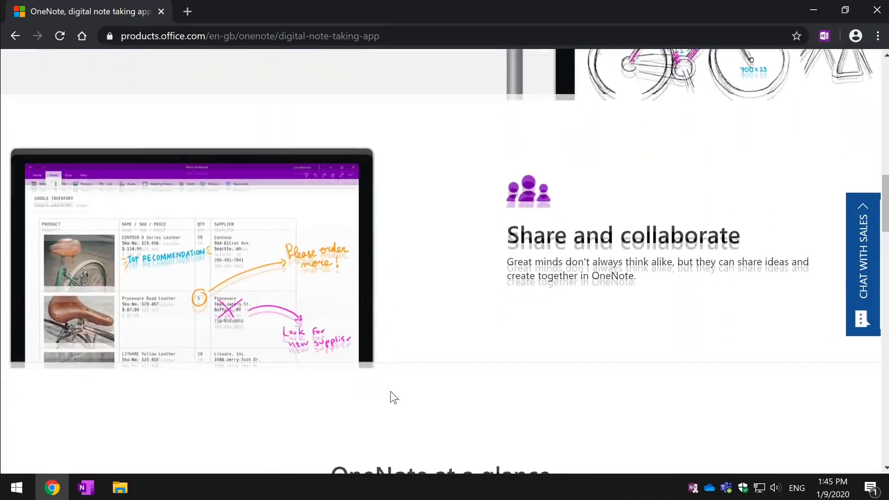
scroll("down", 3)
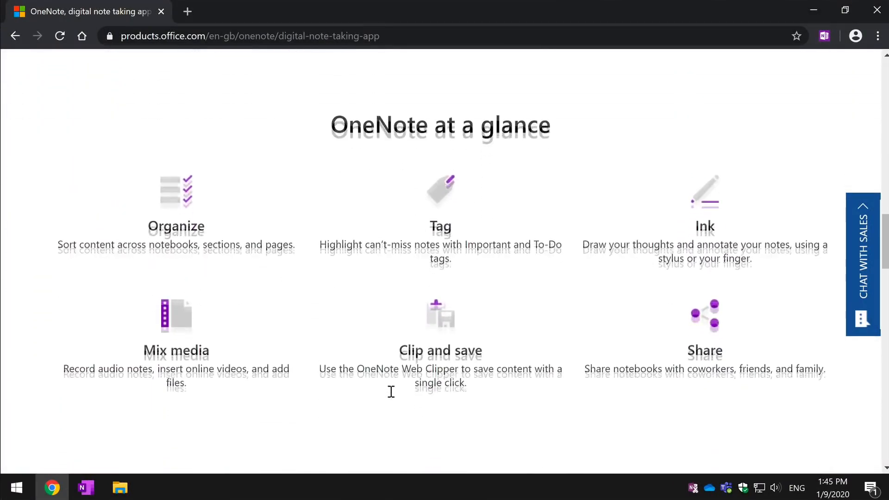
scroll("down", 3)
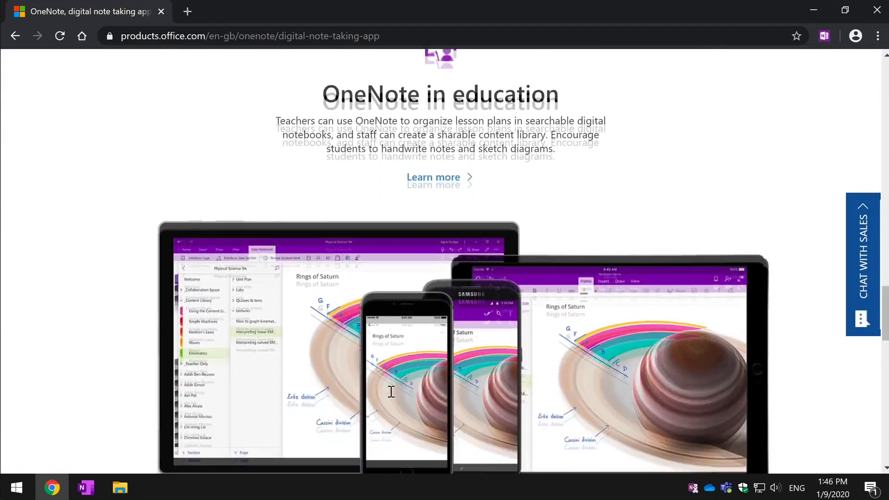
scroll("down", 3)
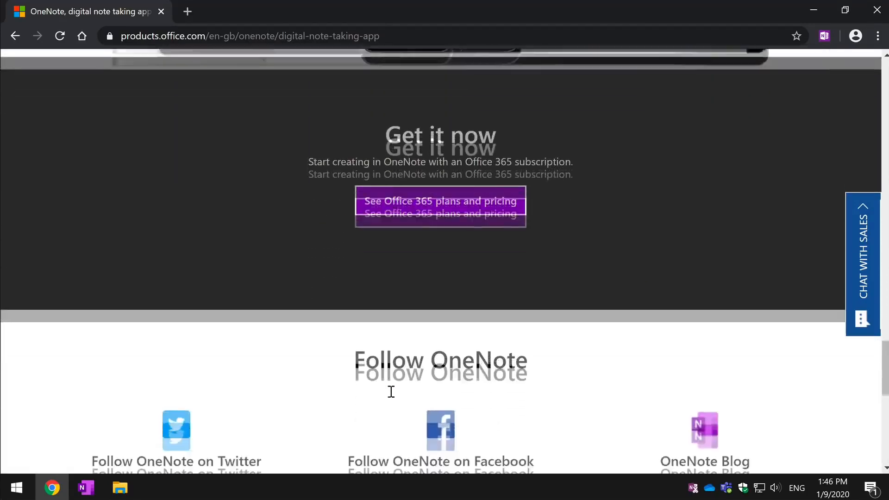
scroll("down", 3)
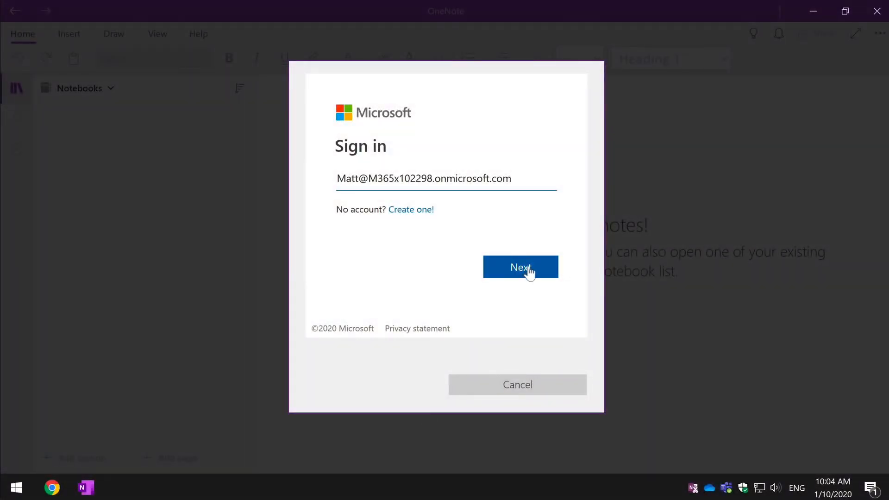
left_click(520, 266)
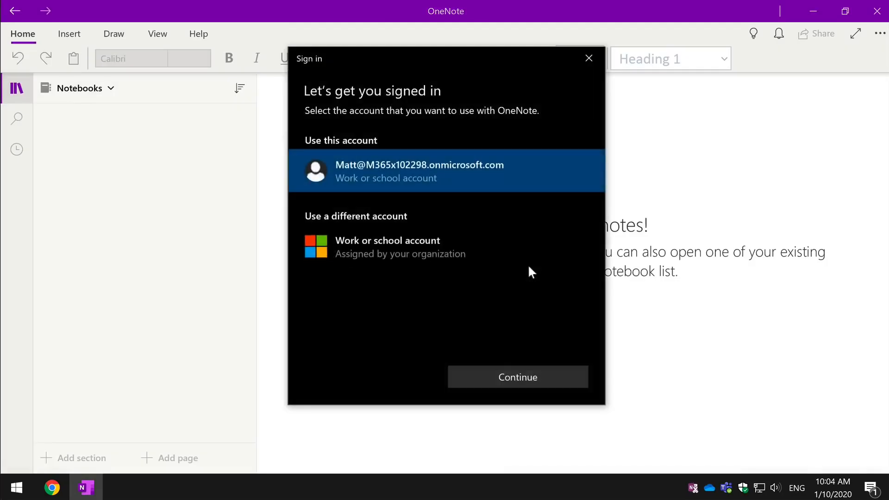
mouse_move(513, 176)
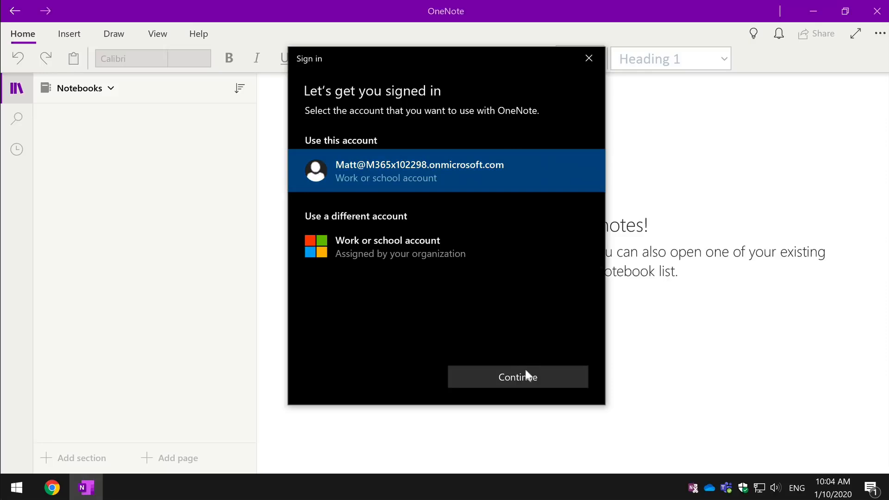
left_click(517, 376)
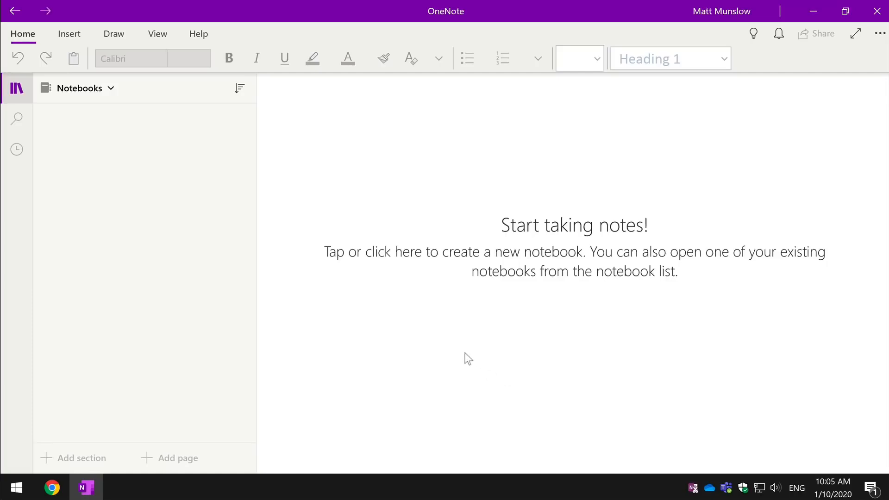
Show all notebooks stored in the account using More Notebooks from the Notebooks list.
left_click(79, 88)
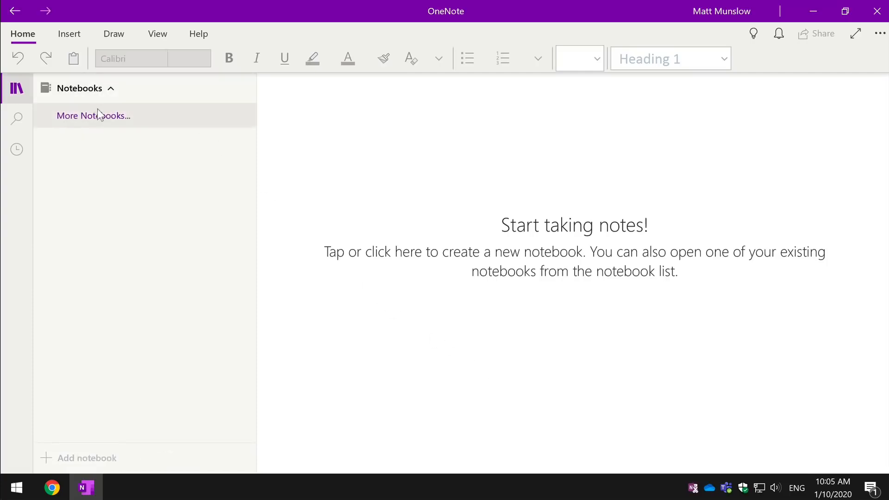
left_click(93, 116)
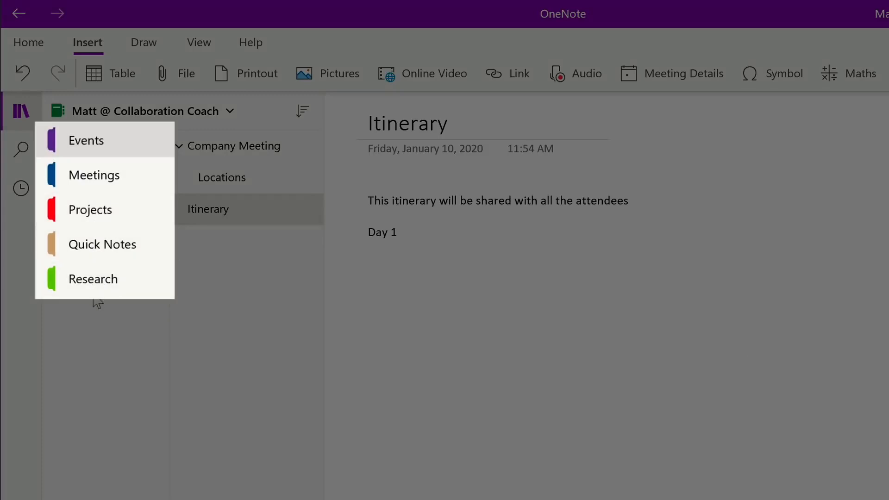
mouse_move(97, 324)
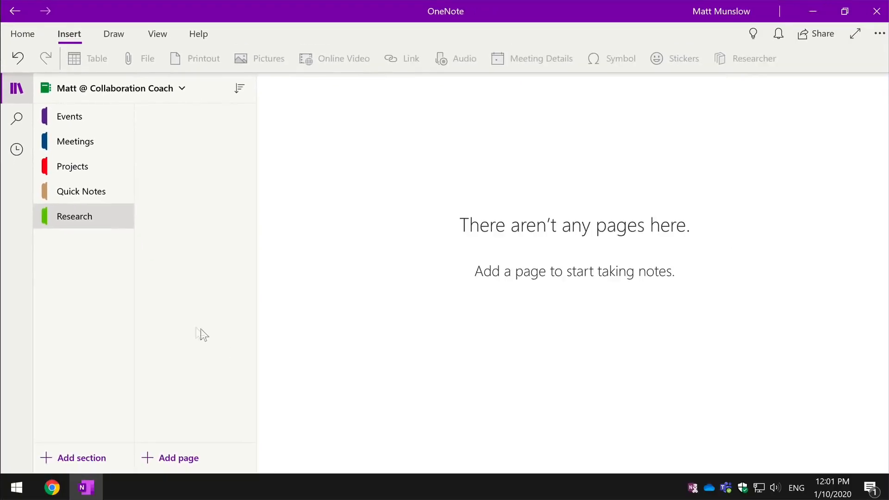
Add a section named Vacation holding a new page titled Test.
left_click(81, 458)
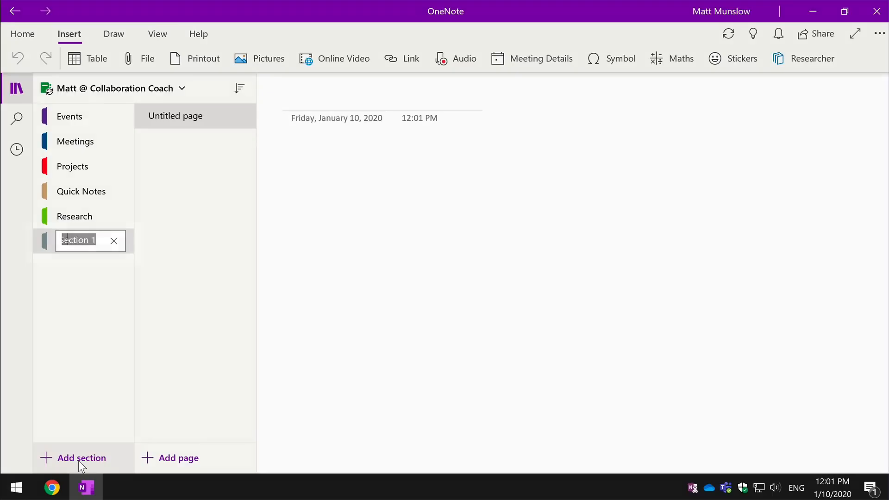
type("Vacation")
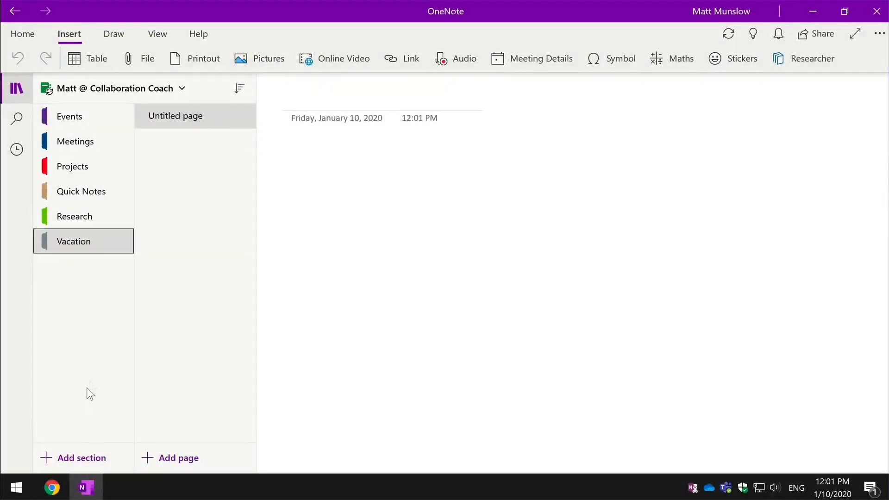
mouse_move(205, 391)
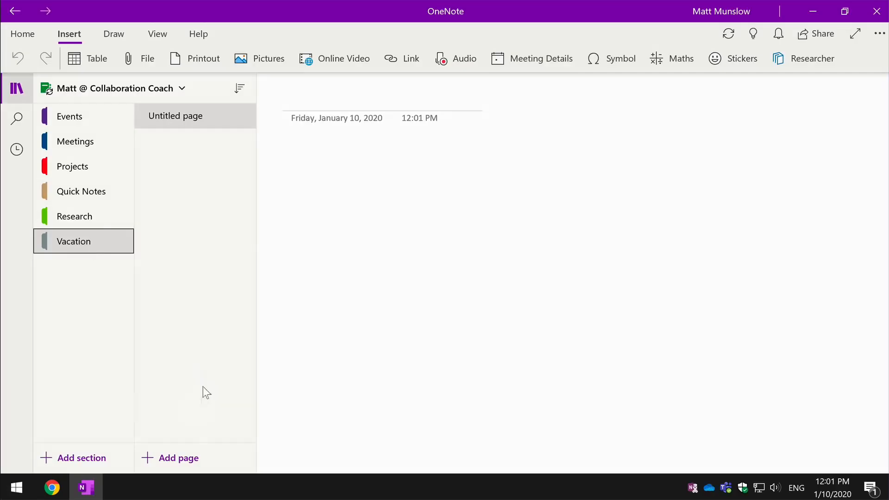
mouse_move(220, 180)
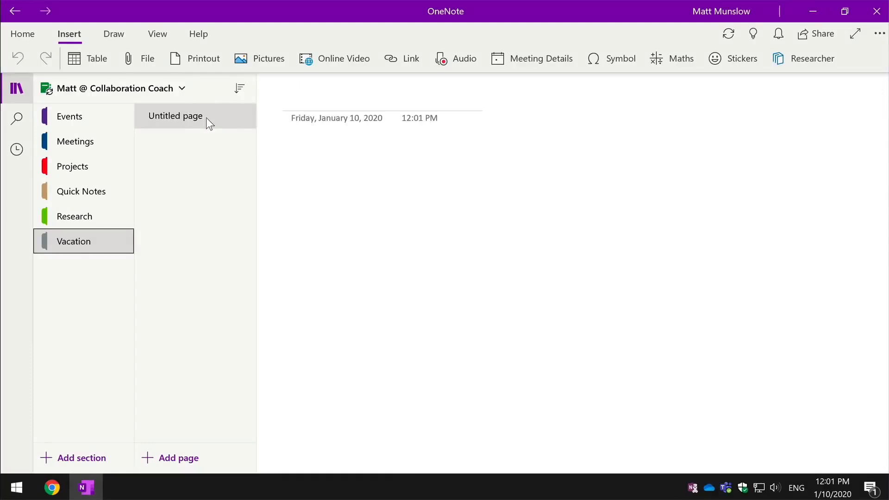
left_click(178, 457)
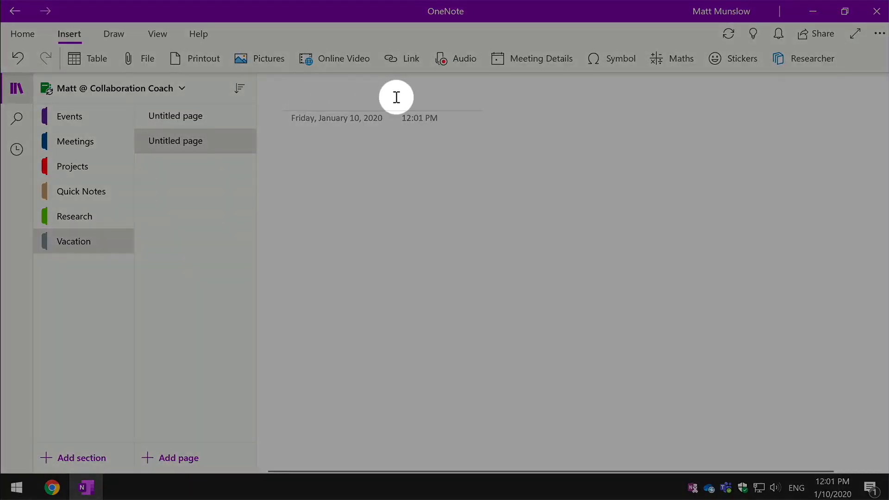
type("Test")
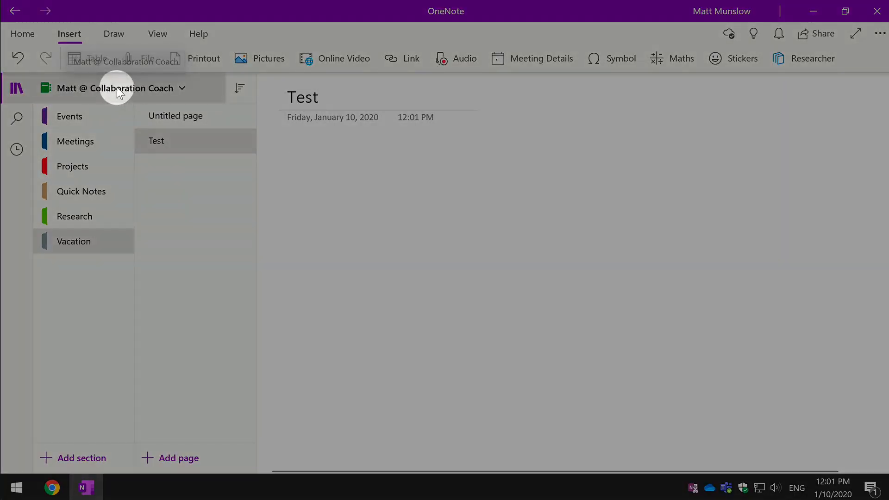
left_click(121, 88)
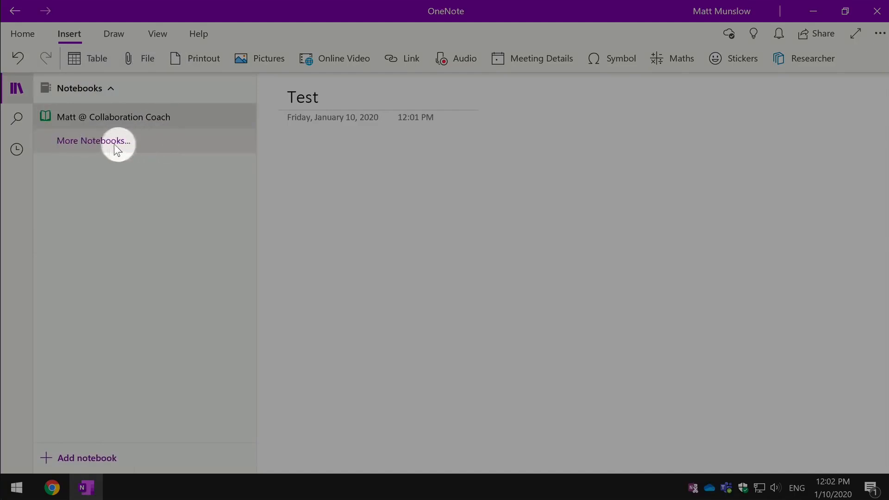
mouse_move(86, 458)
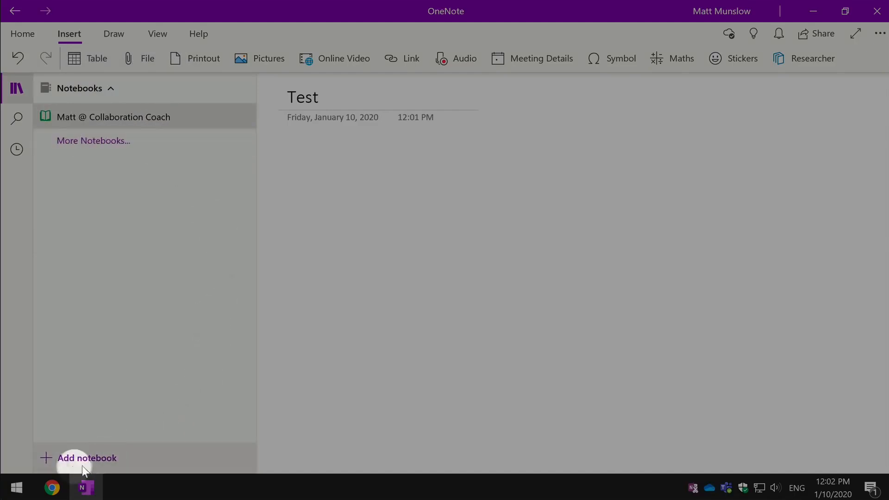
Create a new notebook named Personal through Add notebook.
left_click(86, 457)
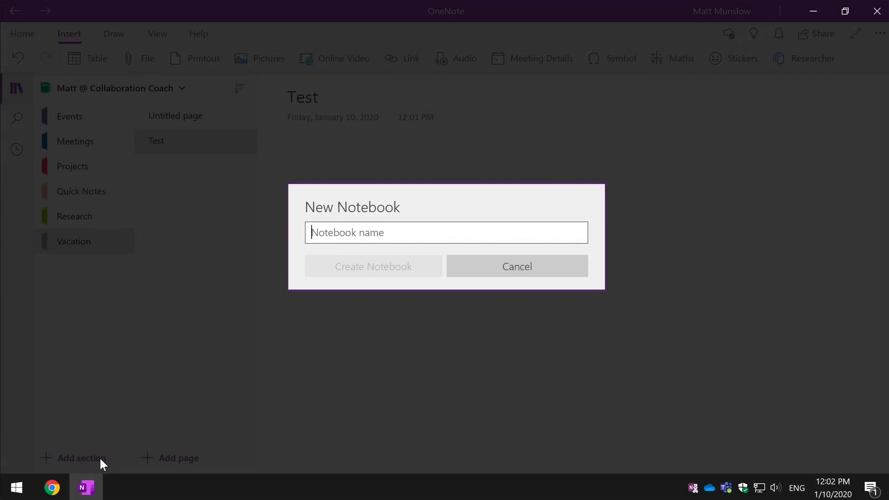
left_click(373, 266)
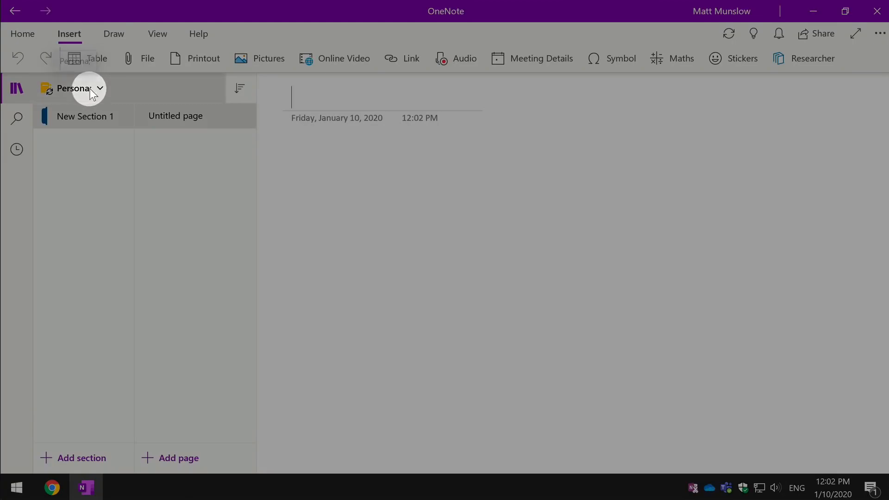
left_click(99, 88)
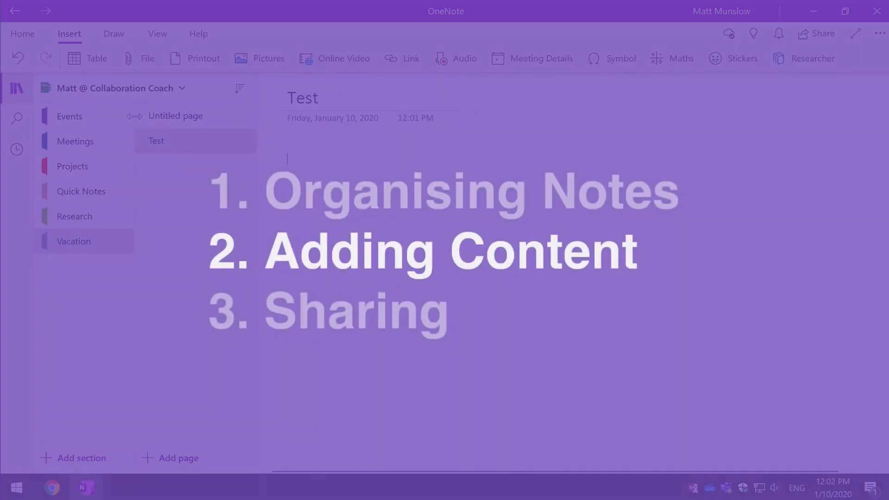
Style the opening sentence as Heading 5 and the Day 1 line as Heading 1.
left_click(69, 117)
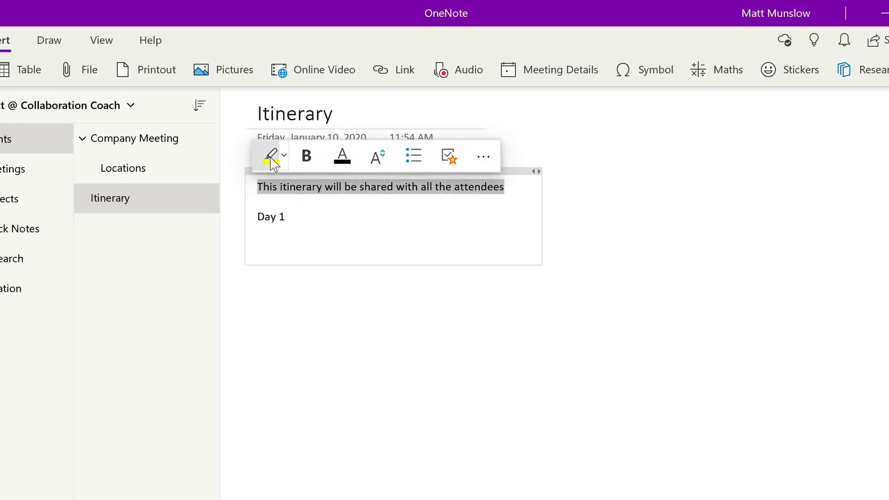
mouse_move(306, 156)
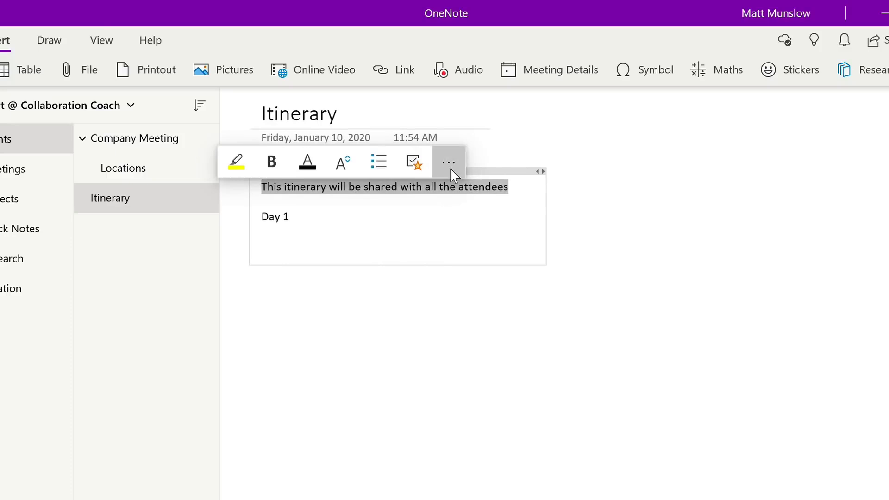
left_click(448, 162)
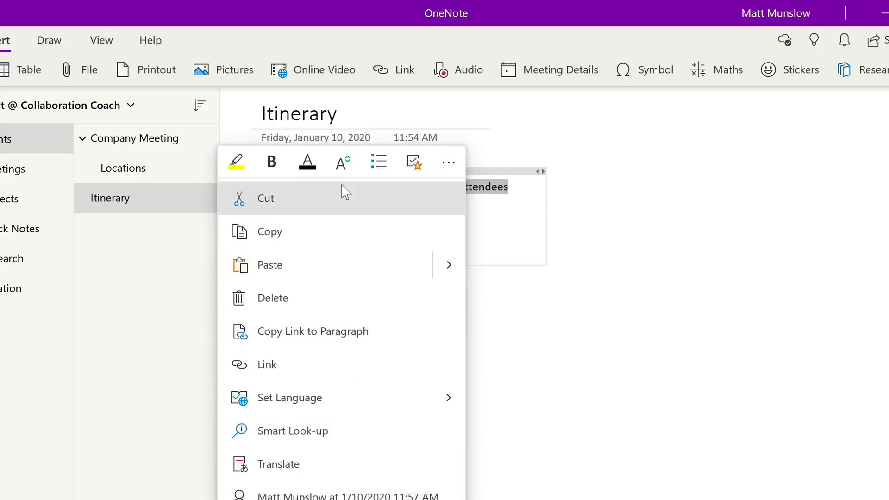
mouse_move(339, 202)
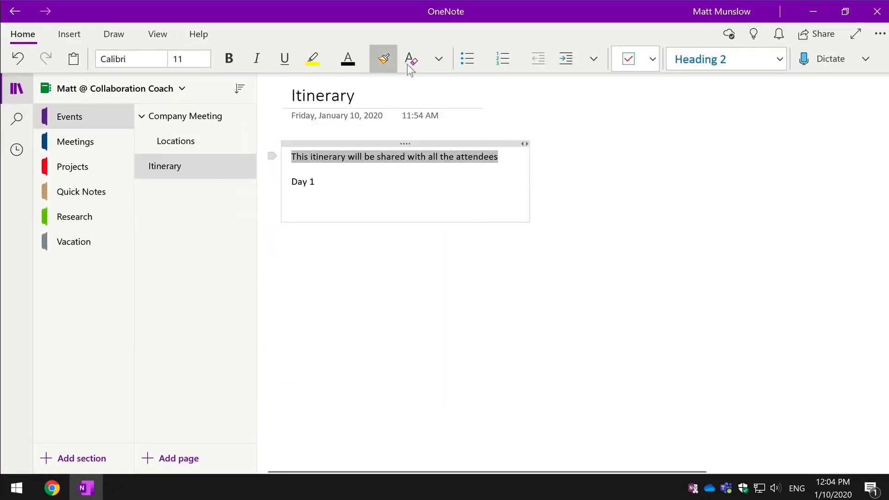
left_click(778, 59)
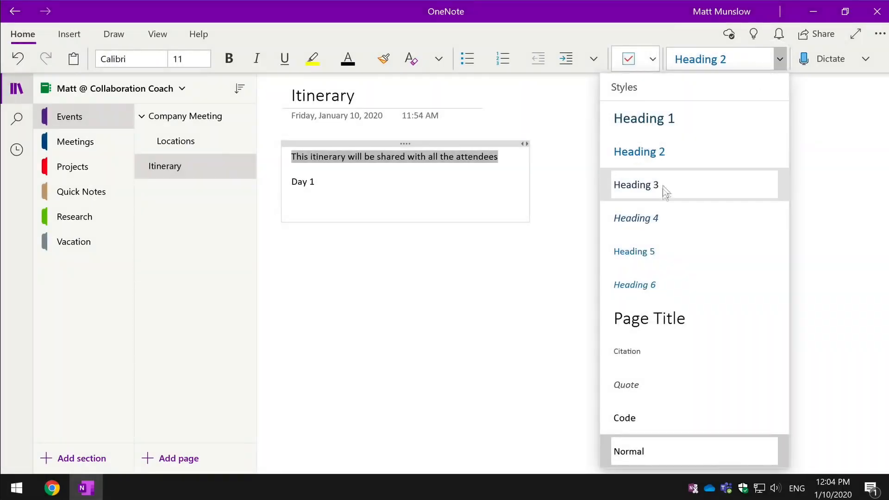
left_click(634, 251)
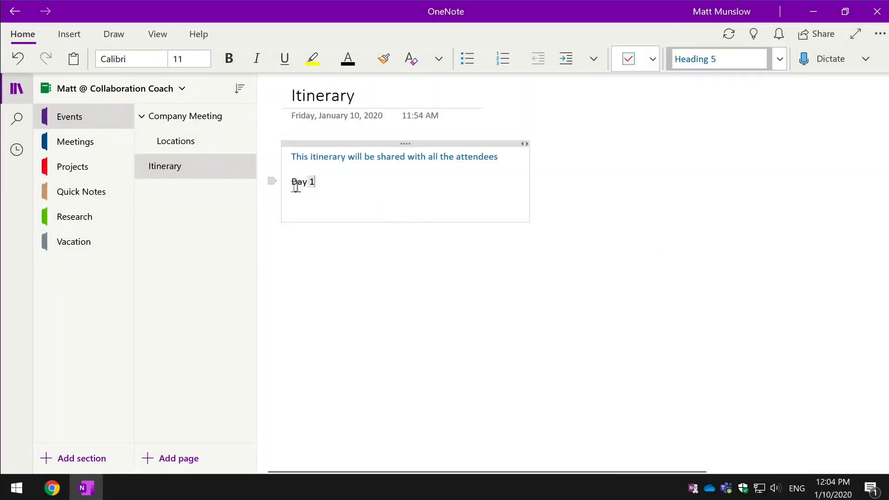
left_click(779, 59)
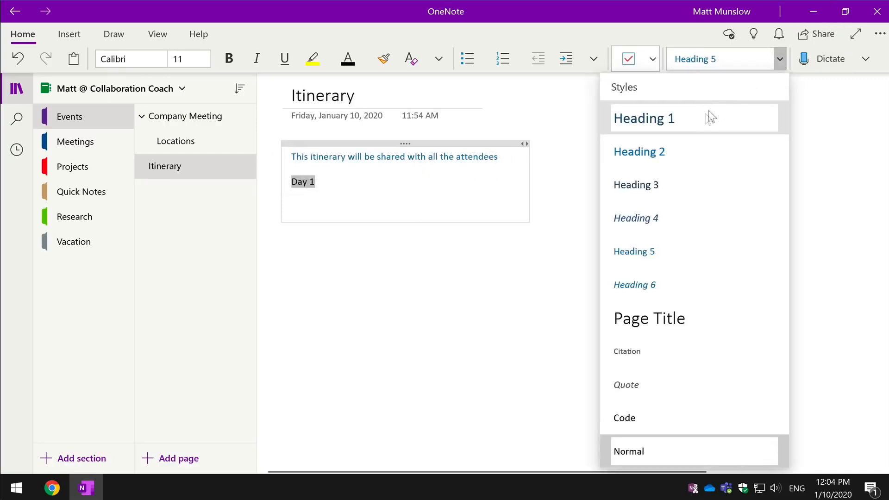
left_click(644, 118)
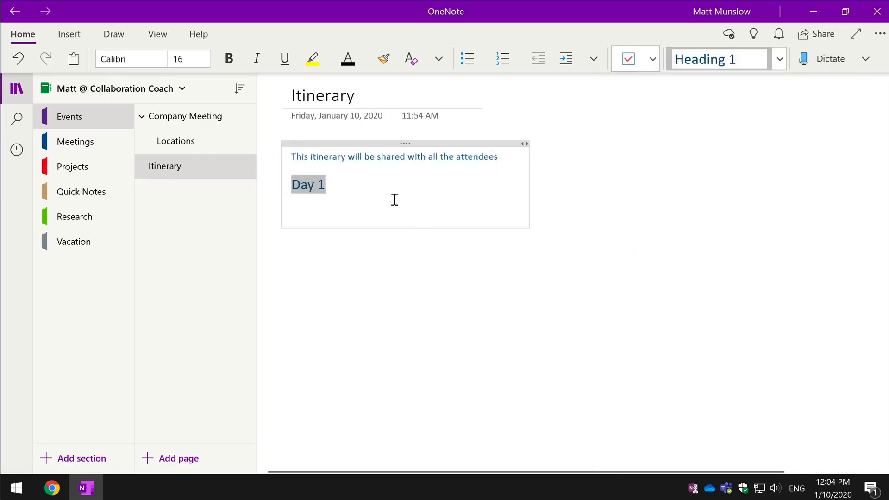
left_click(439, 58)
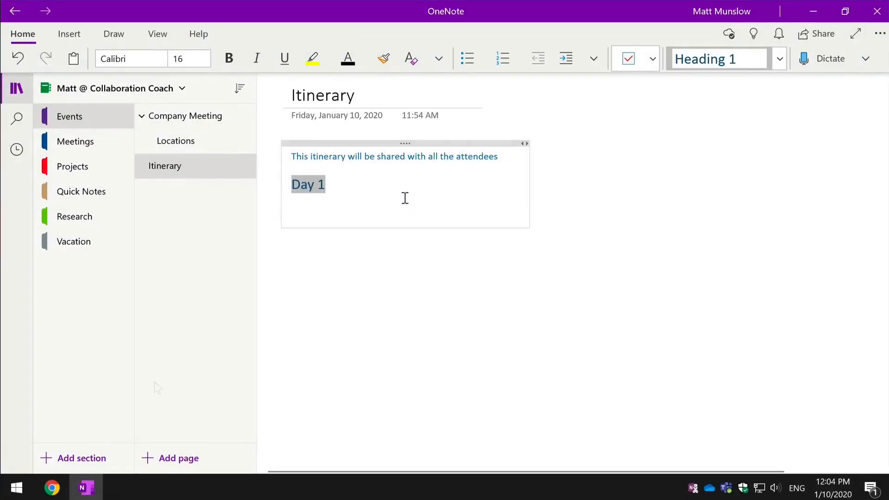
mouse_move(166, 269)
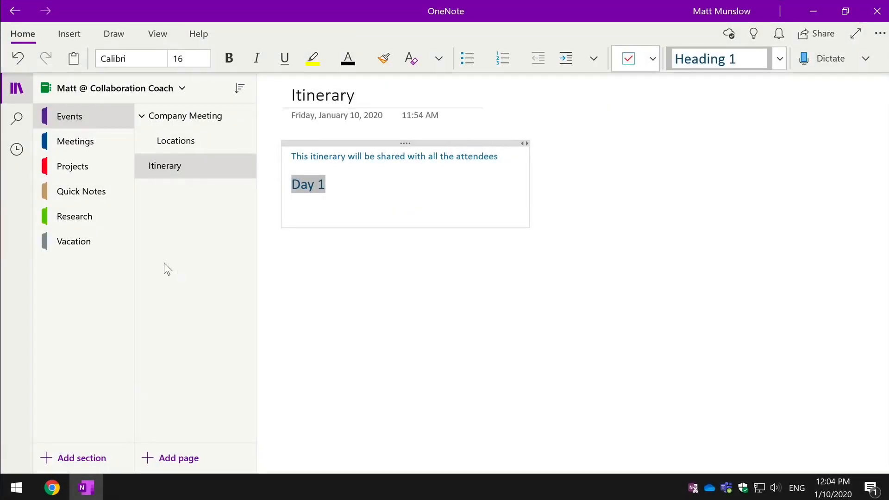
Insert a 3x3 table listing Day 1, 09:00 Meet and 10:00 Travel.
left_click(69, 33)
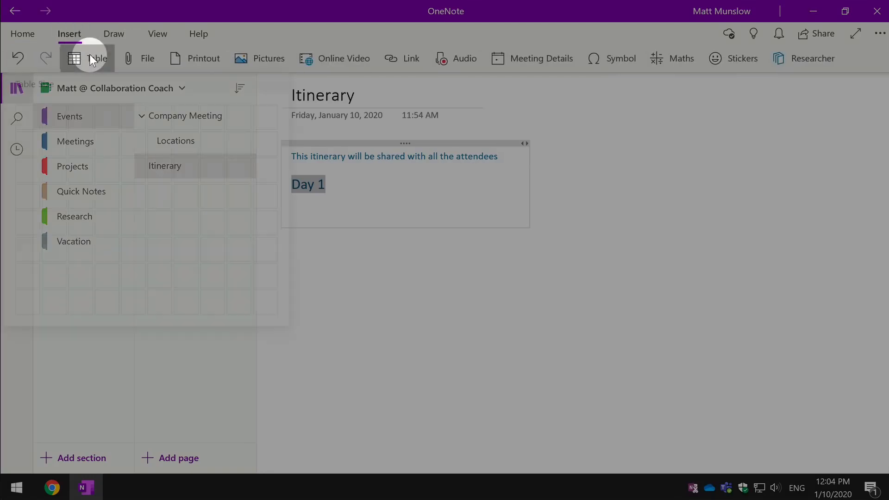
left_click(88, 57)
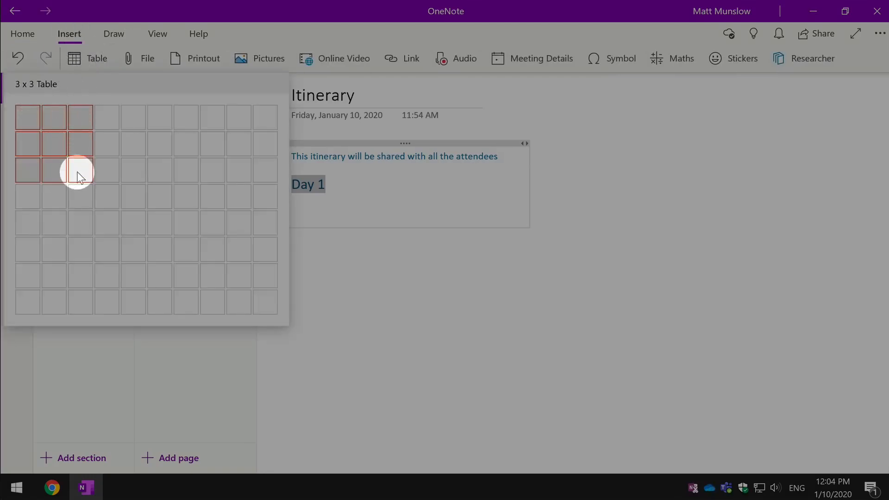
left_click(79, 171)
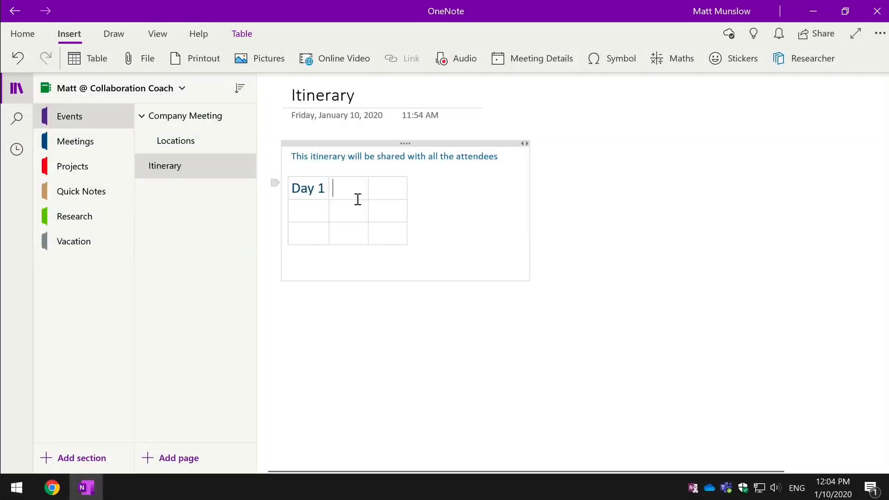
type("09:00")
left_click(348, 211)
type("Meet")
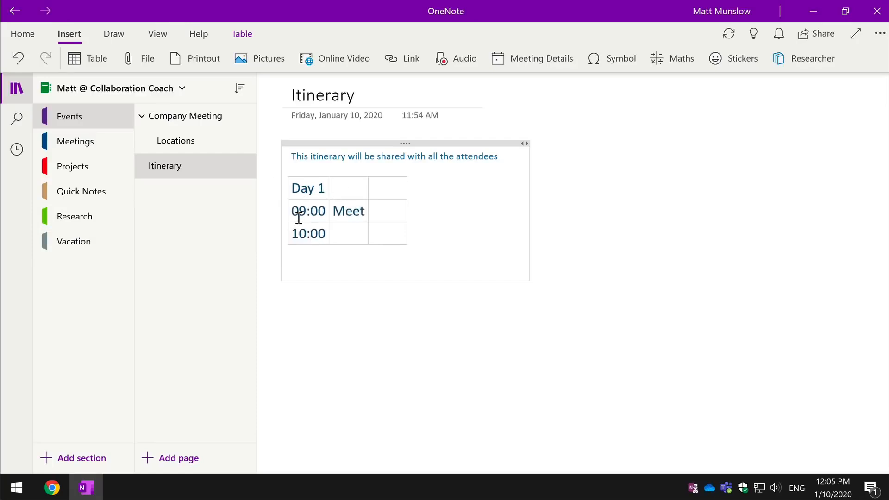
type("Travel")
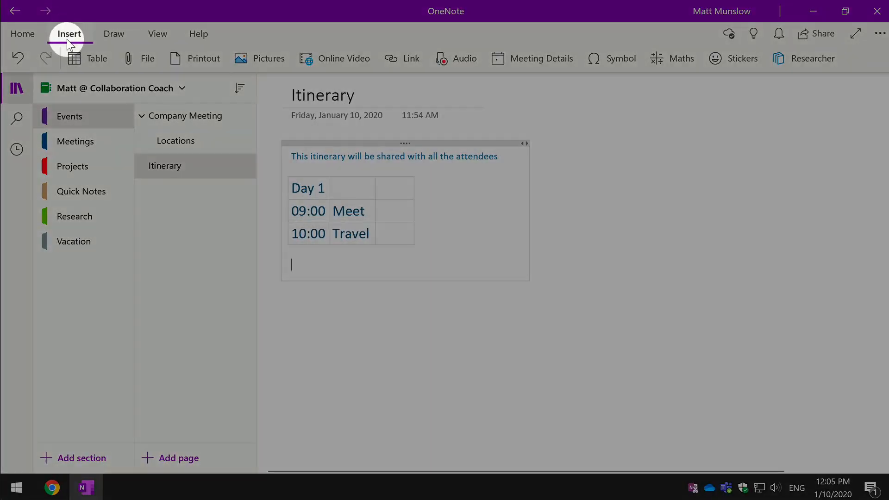
Search online pictures for 'hotel' and insert a hotel photo below the table.
left_click(269, 58)
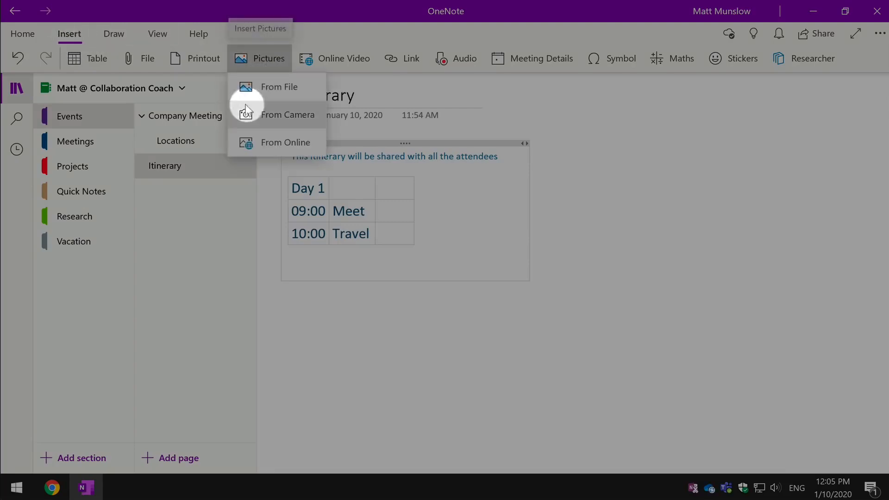
mouse_move(278, 117)
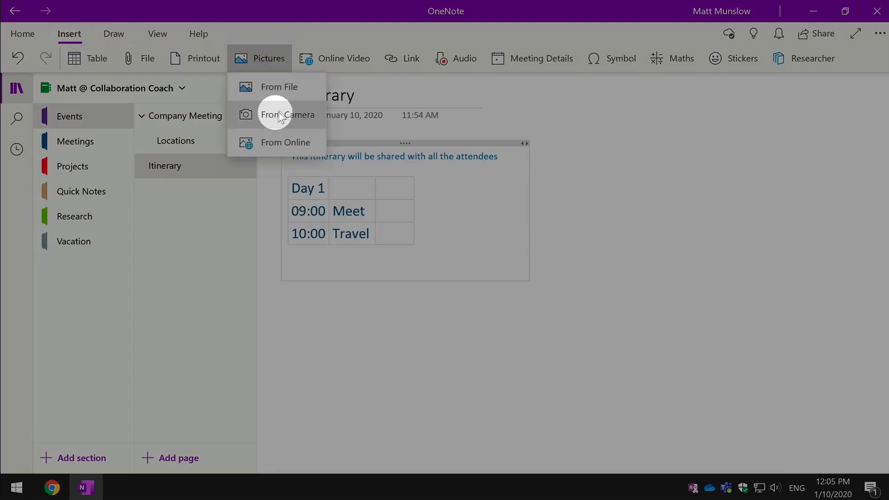
mouse_move(287, 114)
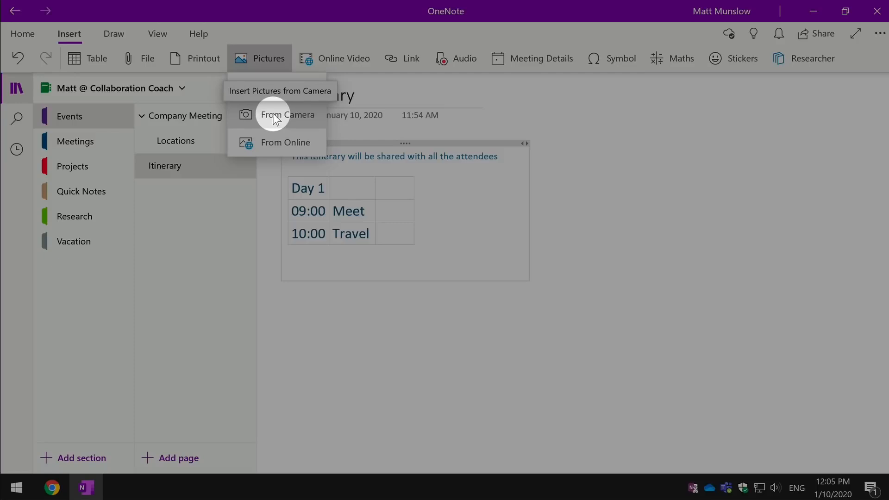
left_click(286, 143)
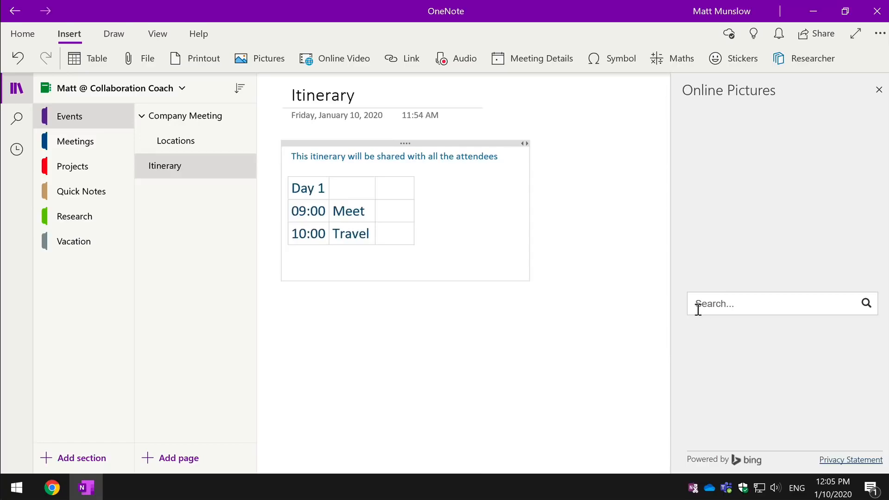
type("hotel")
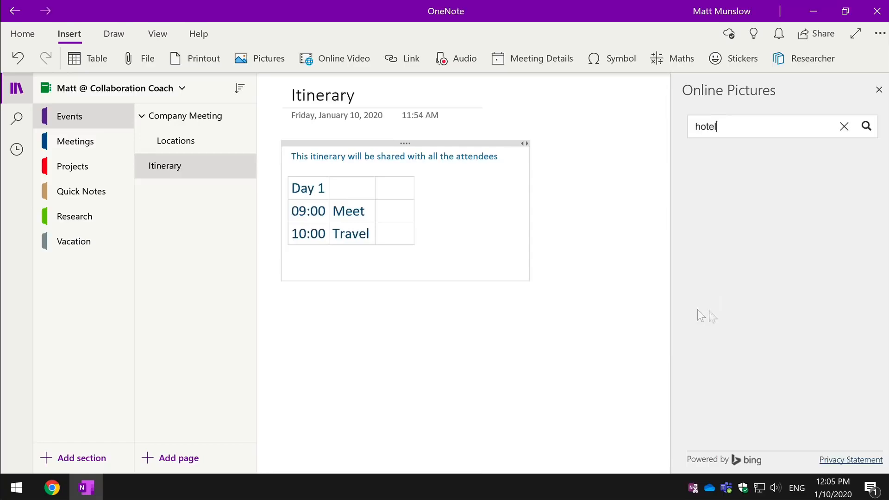
left_click(866, 126)
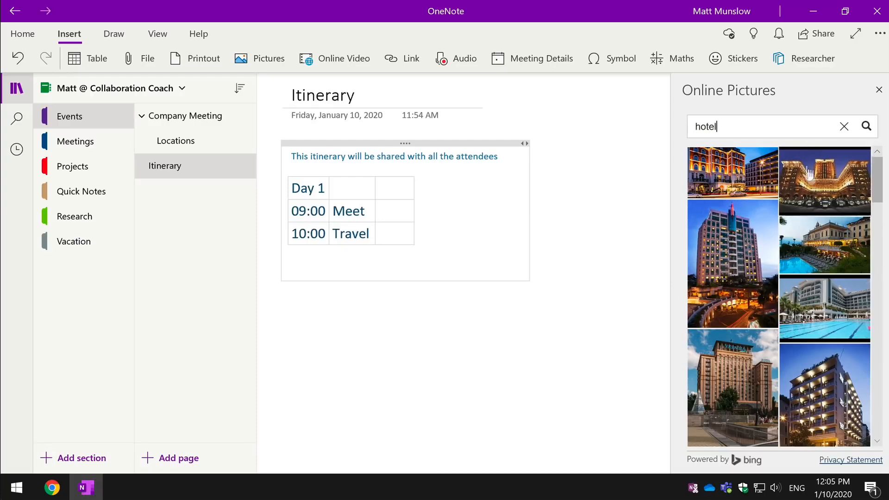
left_click(824, 180)
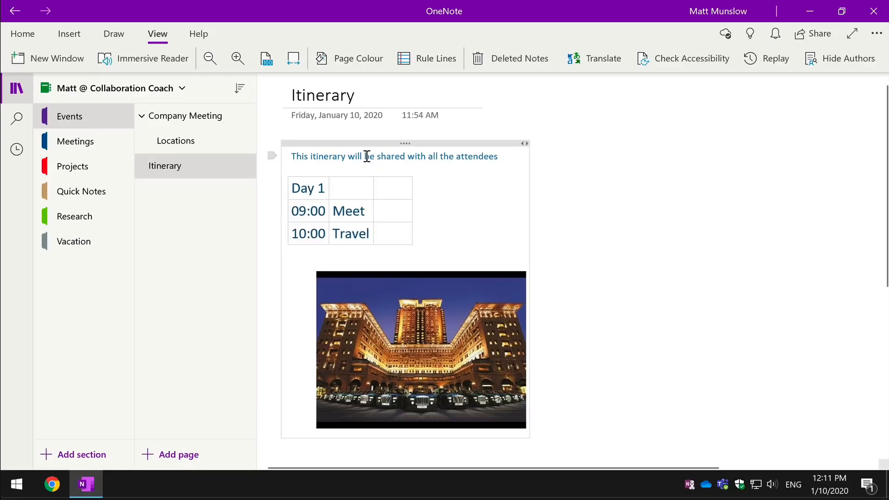
mouse_move(425, 256)
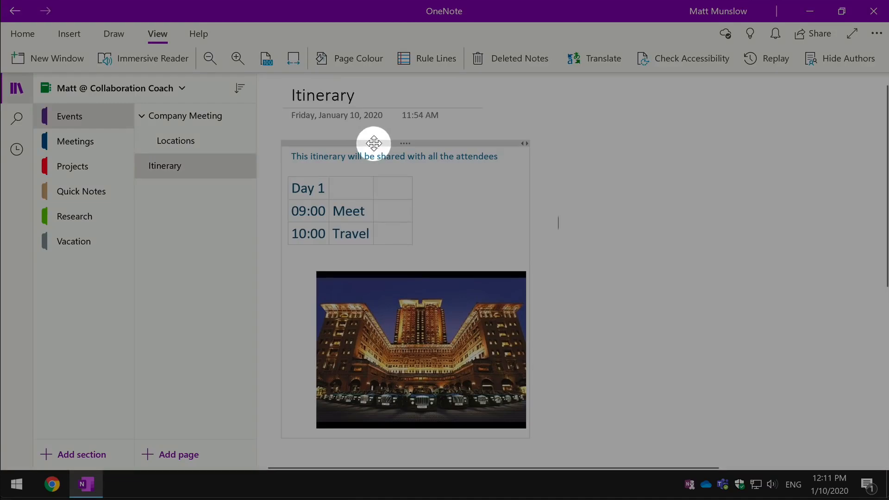
Drag the itinerary note to the far right of the page, zooming out then back in.
left_click_drag(373, 143, 450, 137)
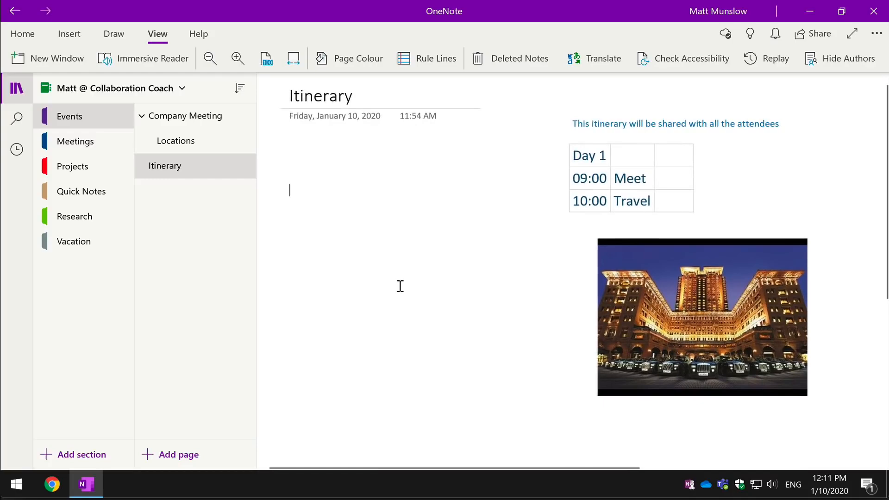
left_click(209, 58)
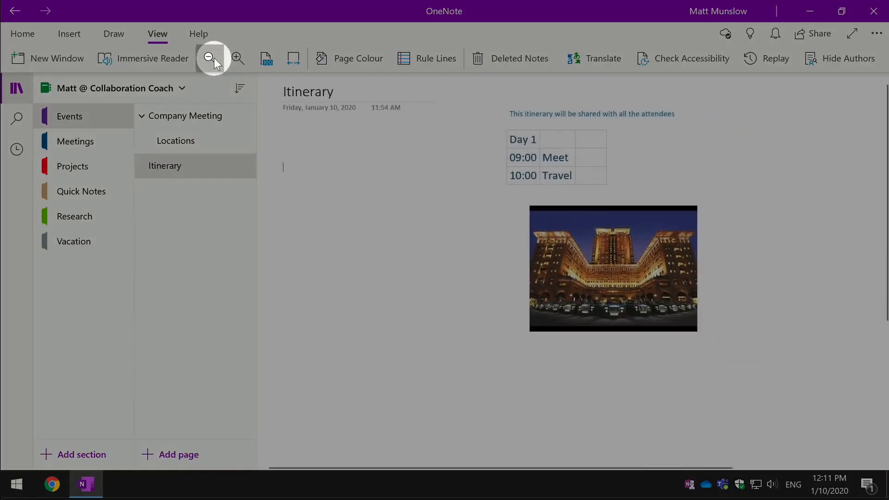
left_click(209, 58)
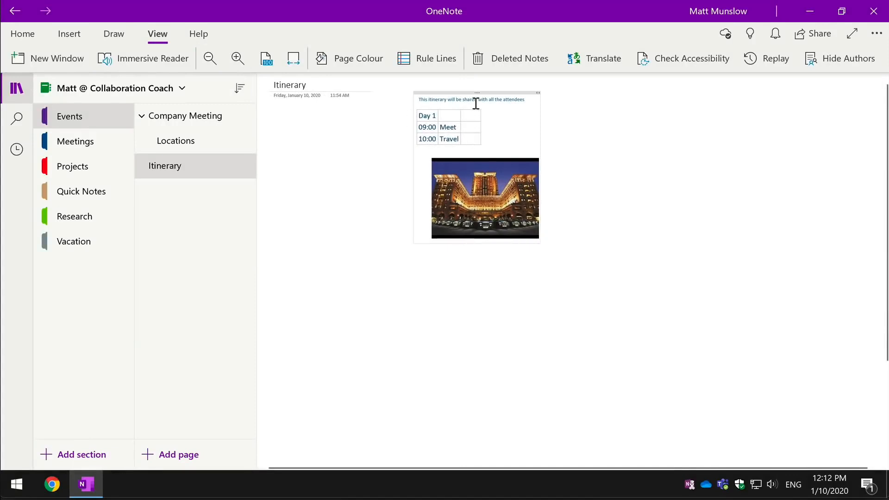
left_click_drag(477, 93, 793, 144)
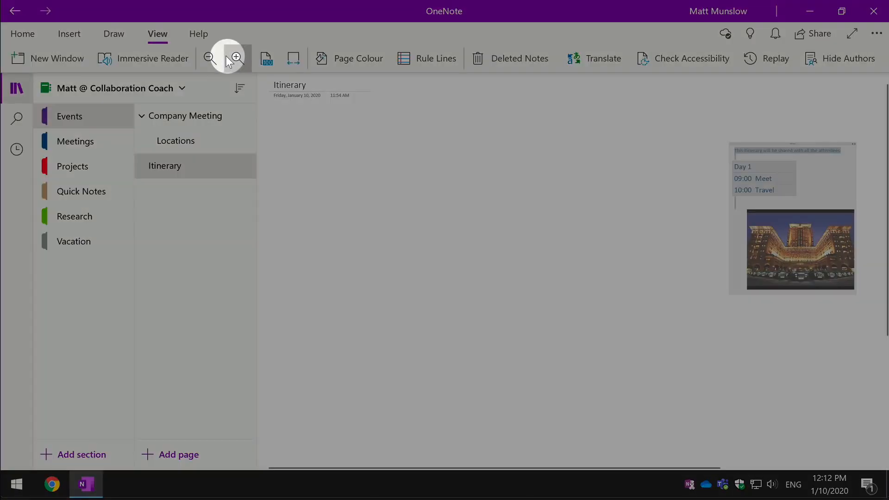
left_click(235, 58)
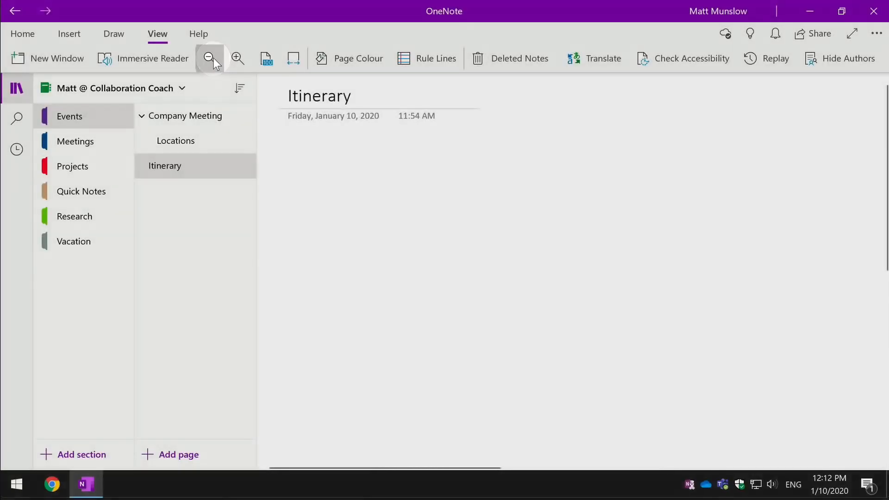
left_click(69, 33)
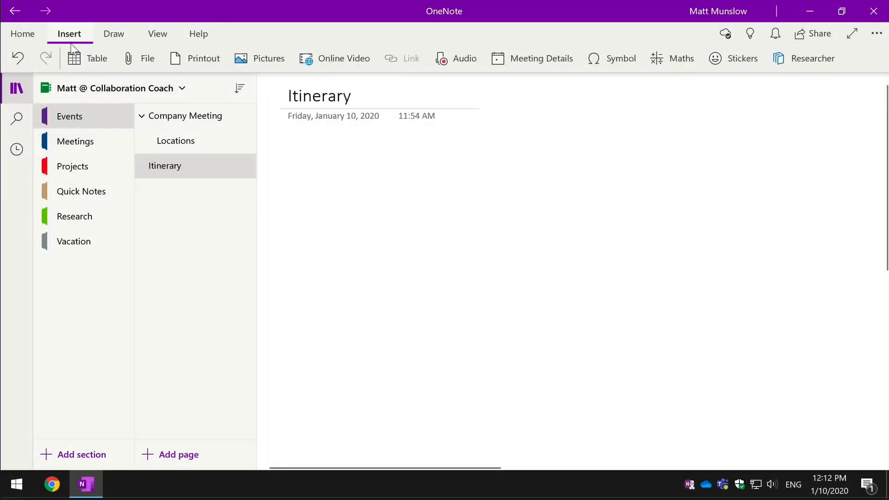
mouse_move(464, 58)
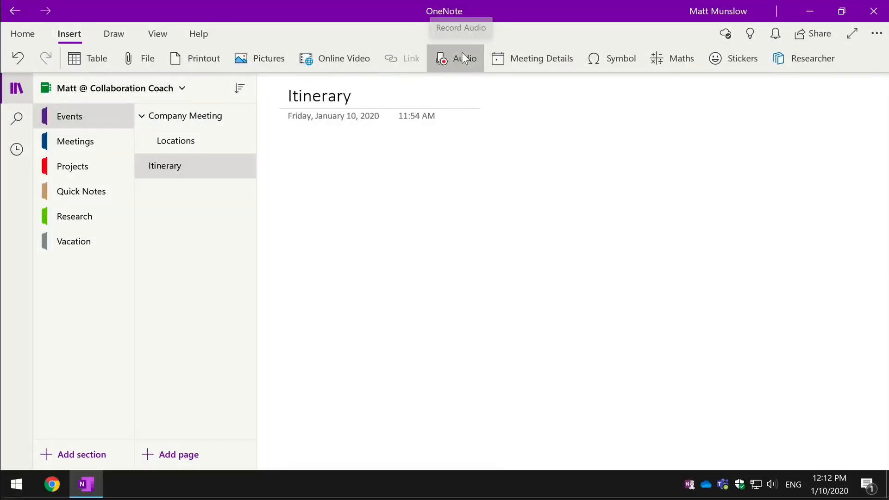
left_click(335, 58)
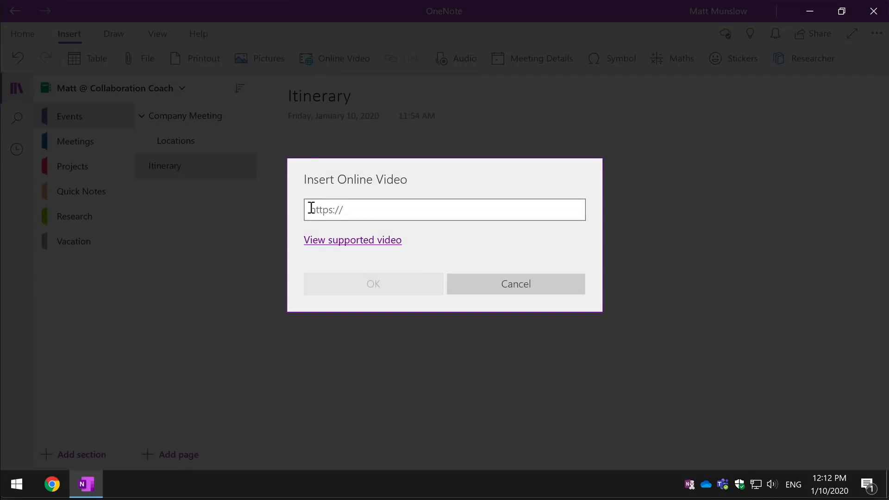
type("https://youtu.be/o4j3-CcDRzl")
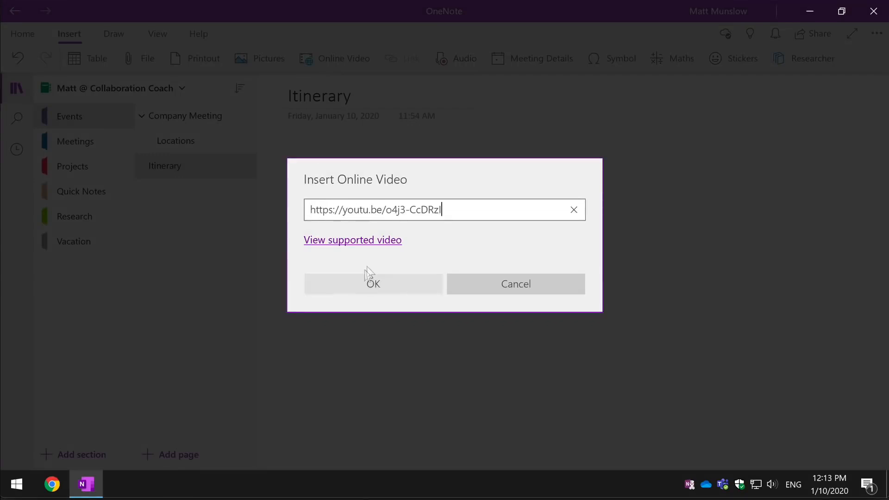
left_click(373, 284)
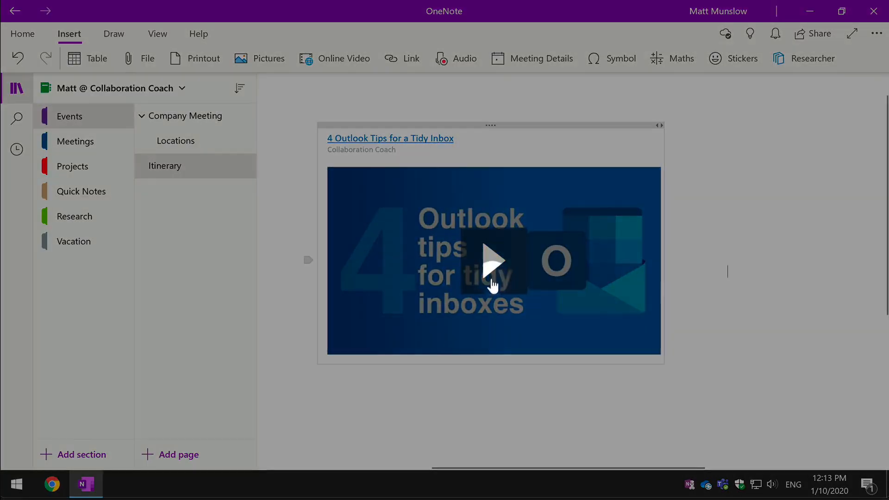
left_click(493, 261)
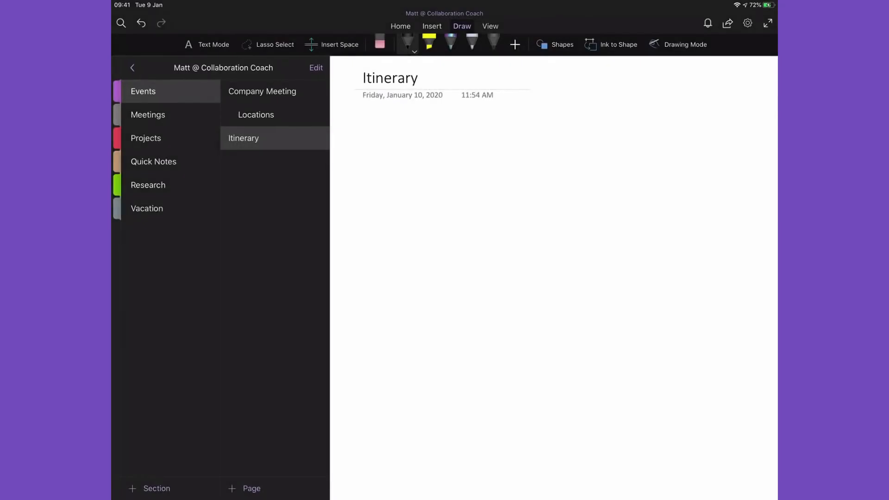
Draw a wavy ink stroke on the Itinerary page and adjust the page view options.
left_click_drag(415, 346, 675, 230)
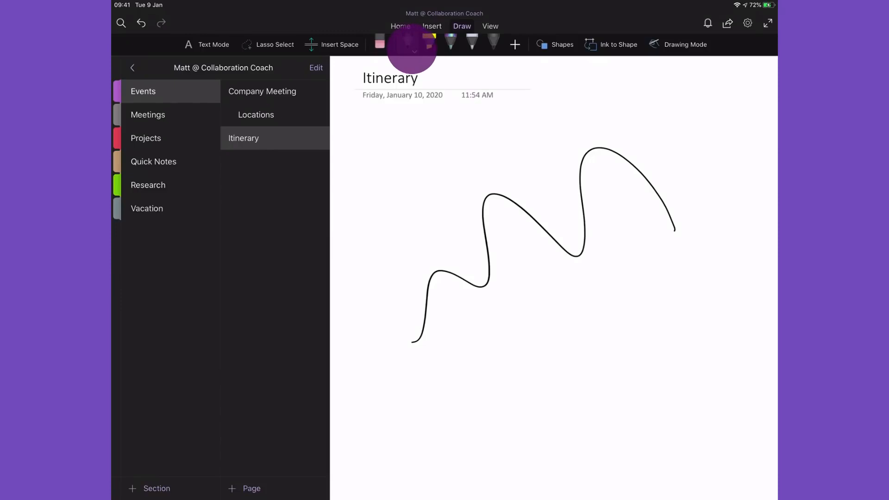
left_click(407, 43)
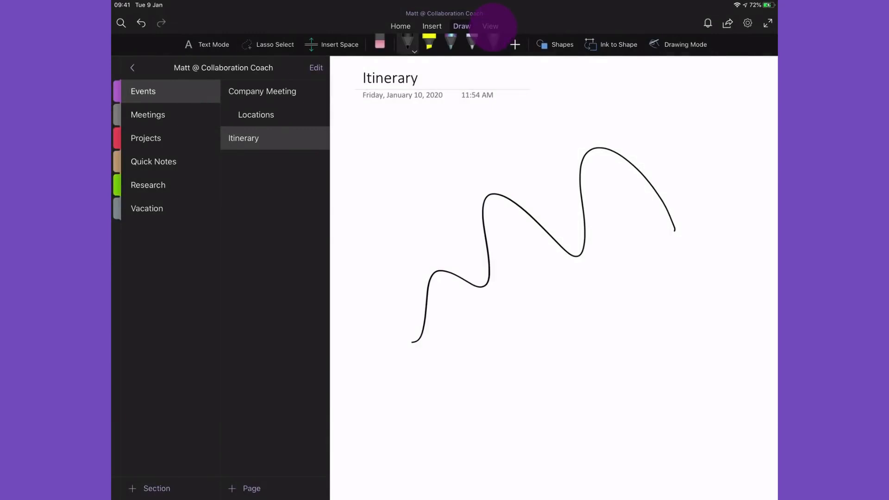
left_click(490, 26)
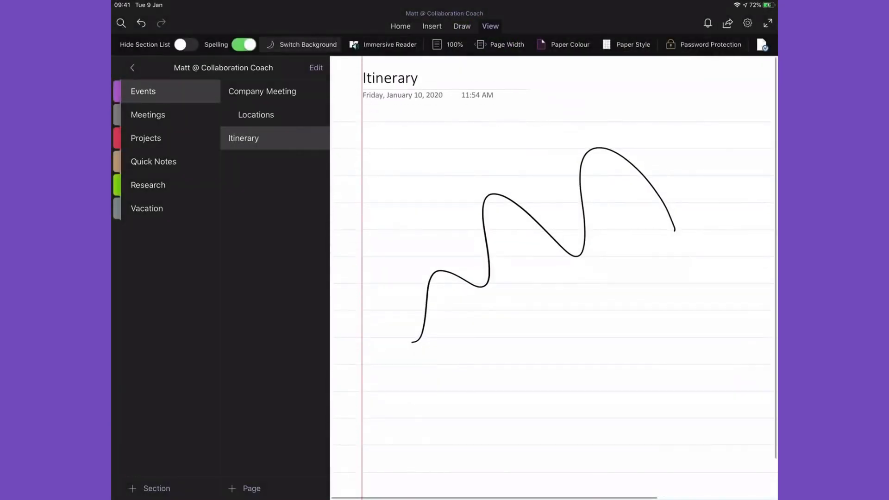
left_click(461, 26)
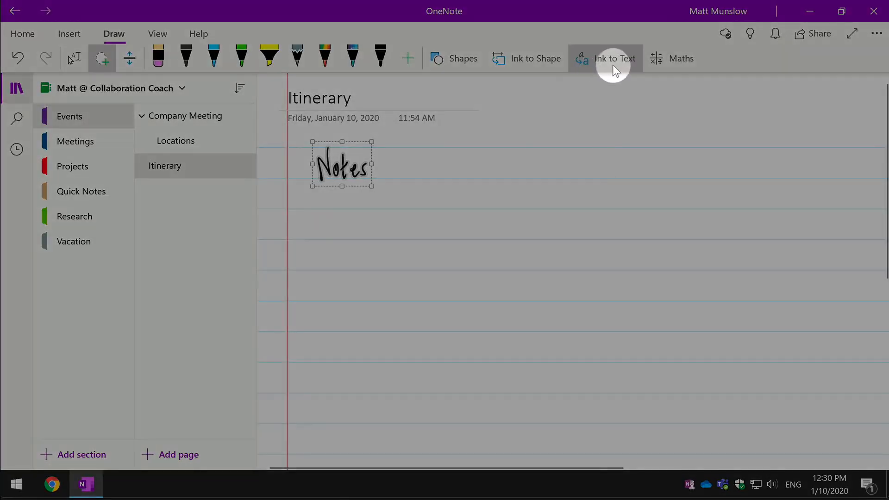
Convert the handwritten 'Notes' to typed text and draw a rectangle and parallelogram below it.
left_click(614, 58)
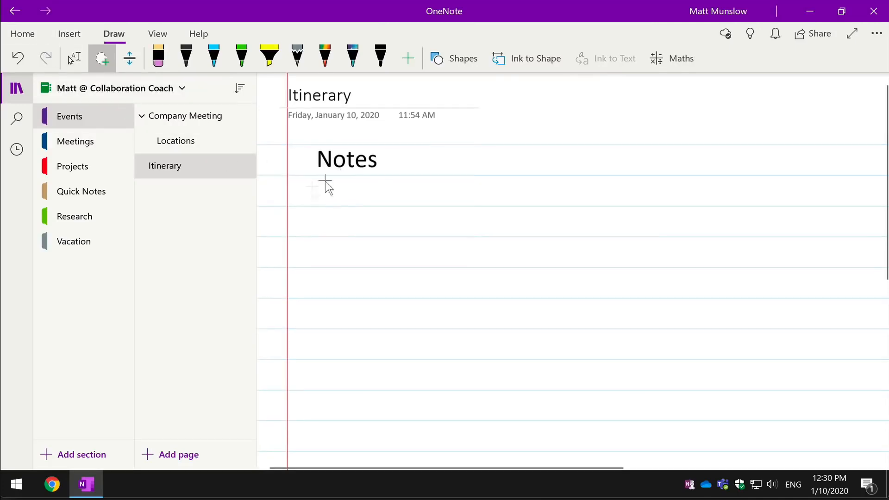
left_click(454, 58)
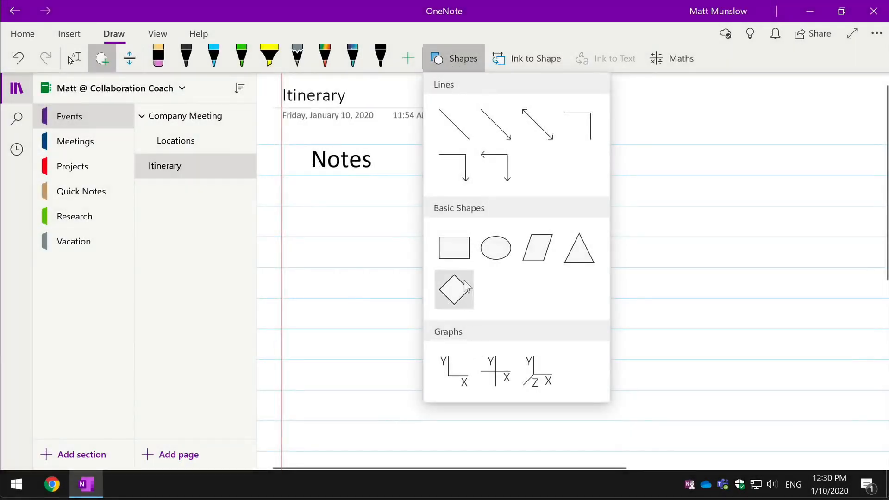
left_click(454, 248)
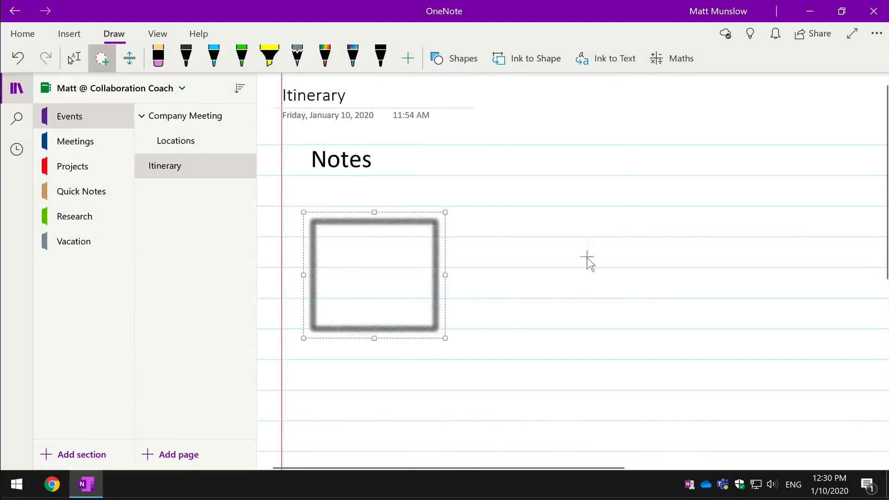
left_click(462, 58)
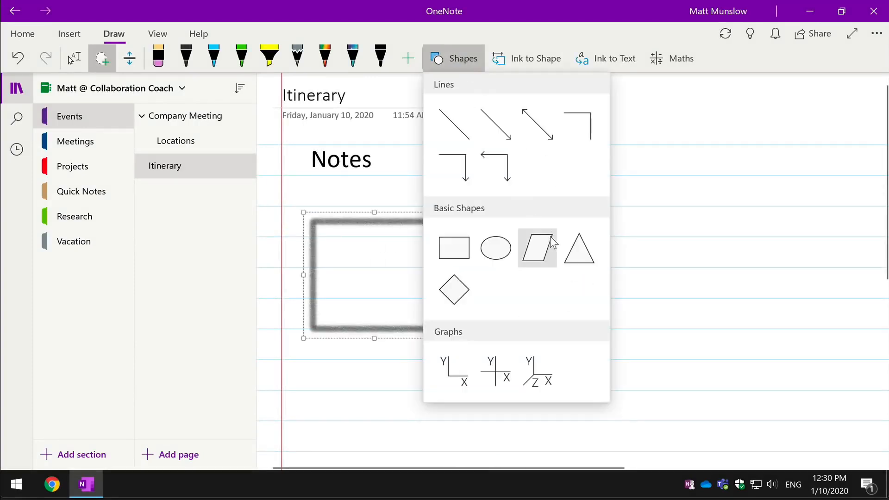
left_click(536, 249)
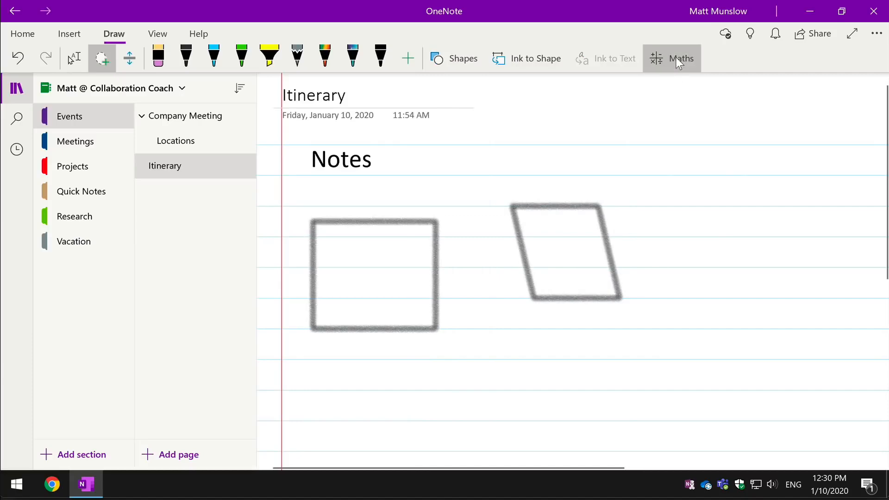
left_click(680, 58)
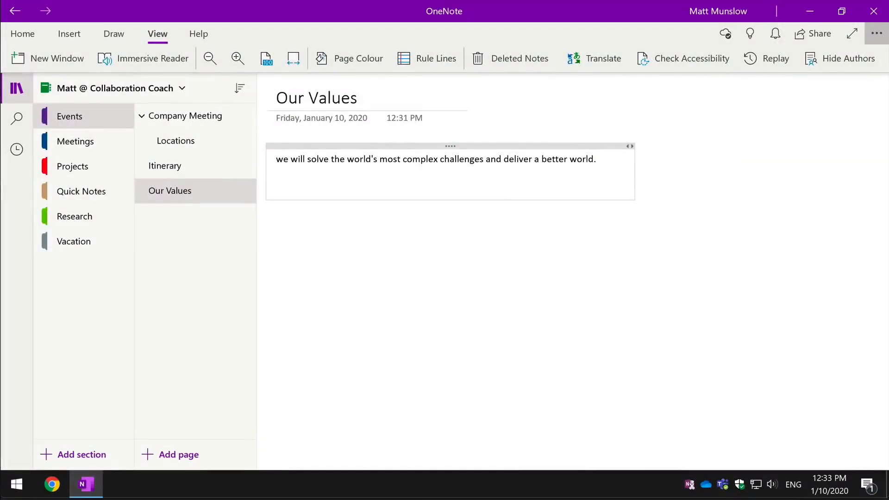
left_click(277, 183)
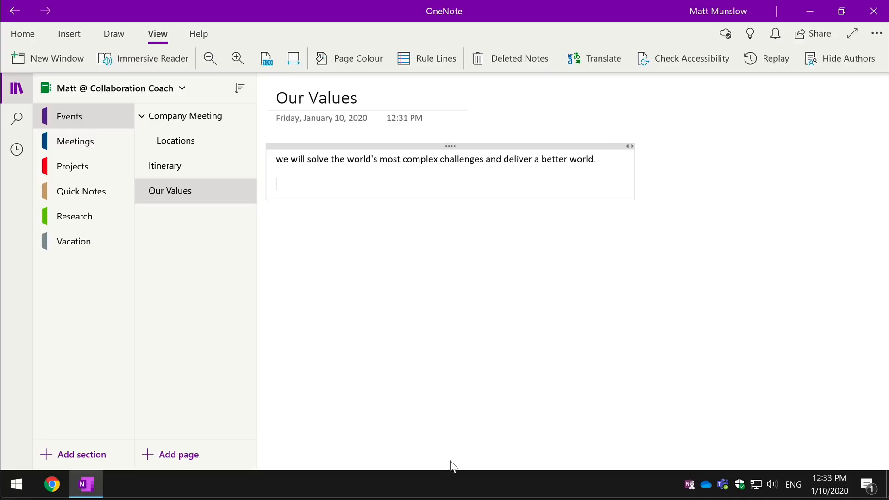
left_click_drag(479, 159, 596, 159)
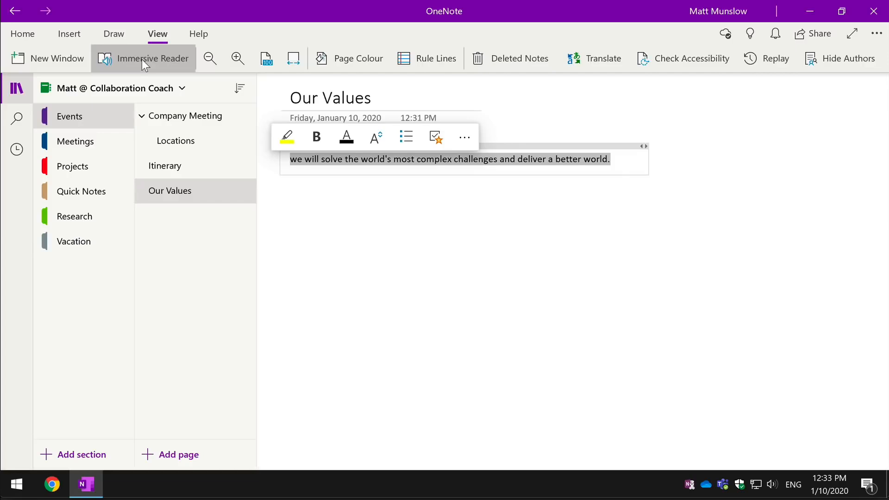
left_click(150, 58)
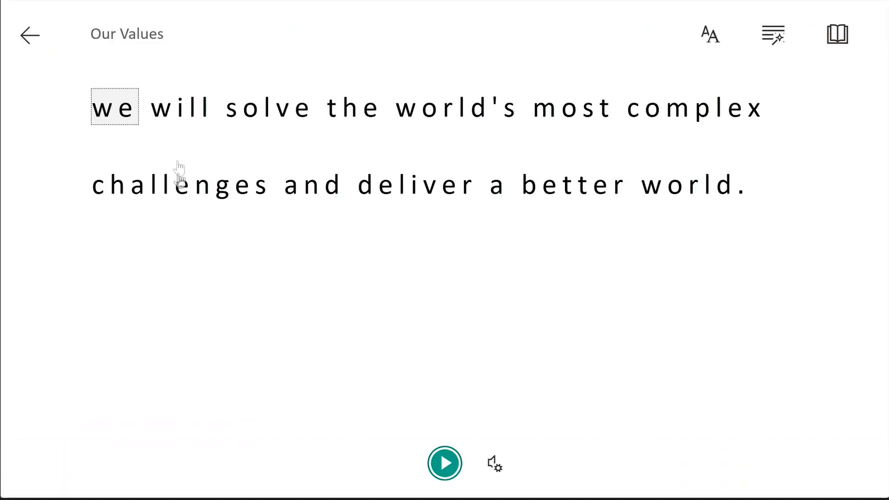
mouse_move(444, 463)
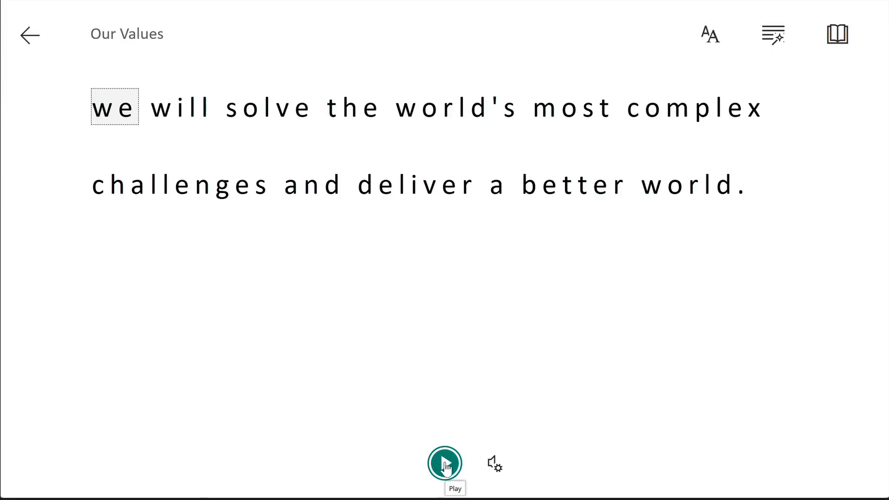
left_click(444, 462)
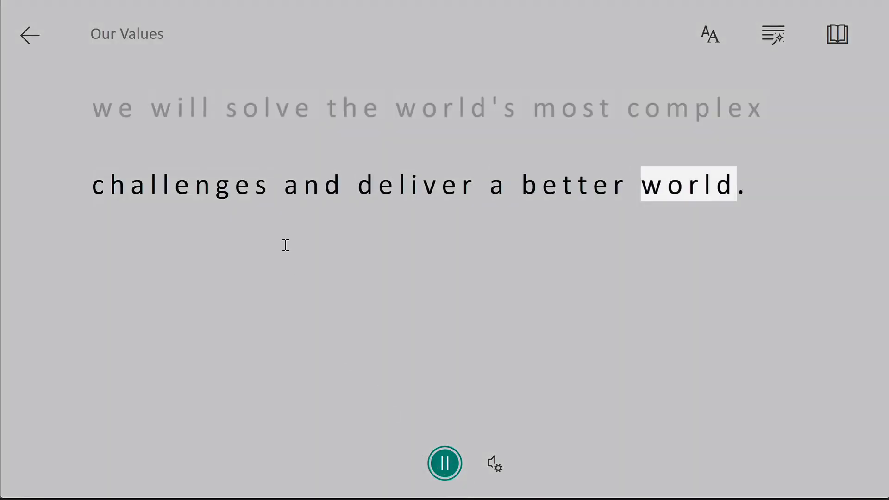
left_click(445, 462)
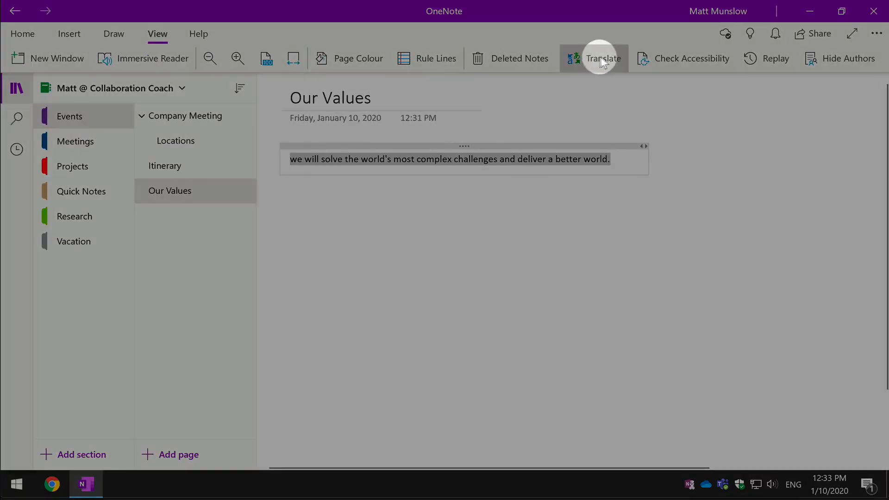
Translate the selected values sentence into French and insert it over the English text.
left_click(603, 58)
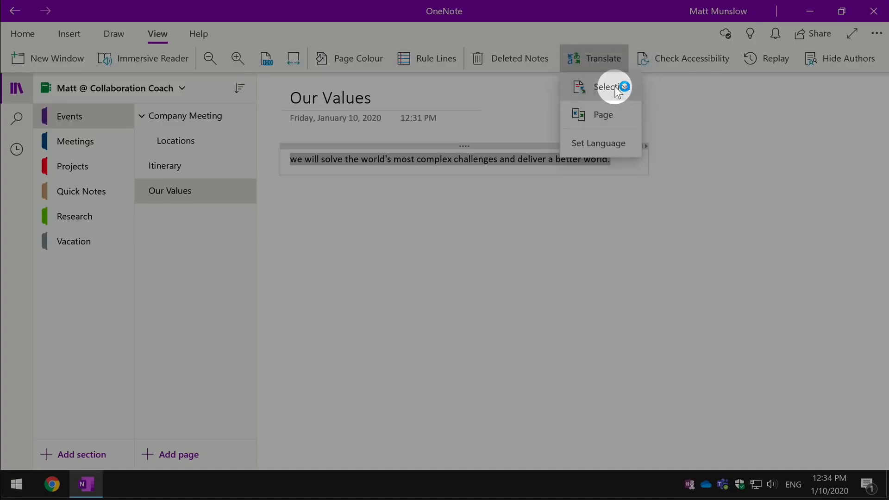
left_click(609, 87)
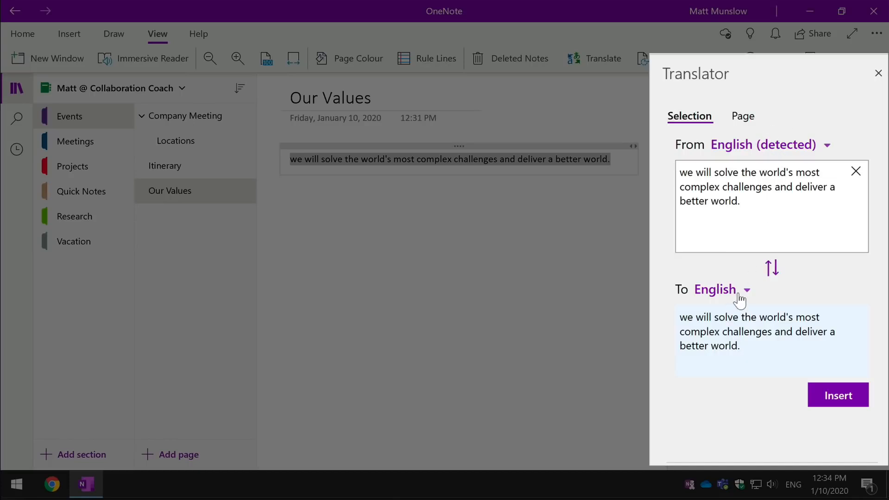
left_click(722, 289)
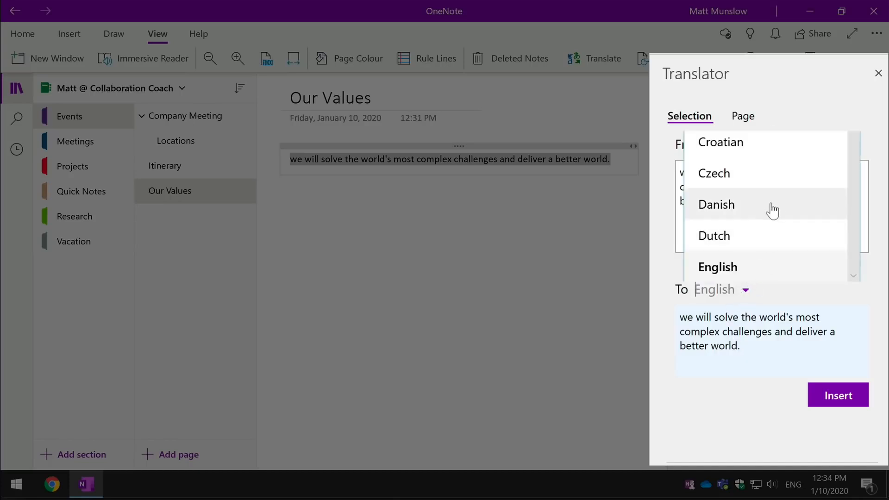
scroll("down", 3)
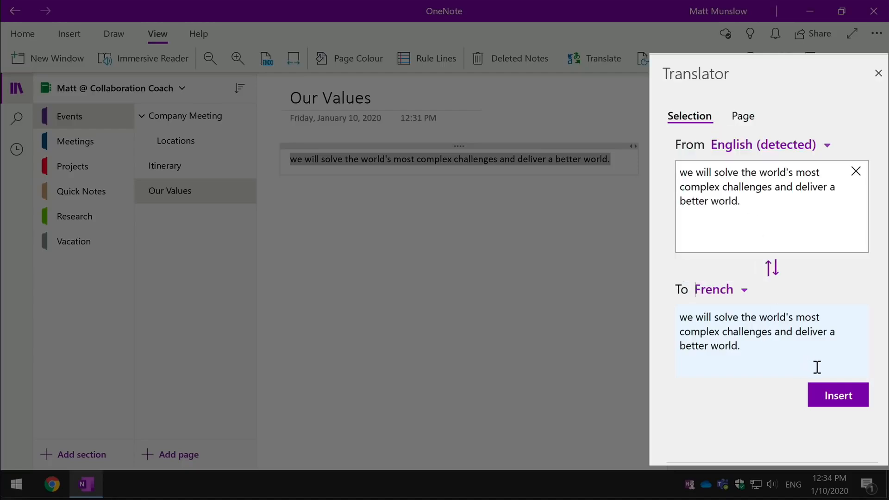
left_click(838, 395)
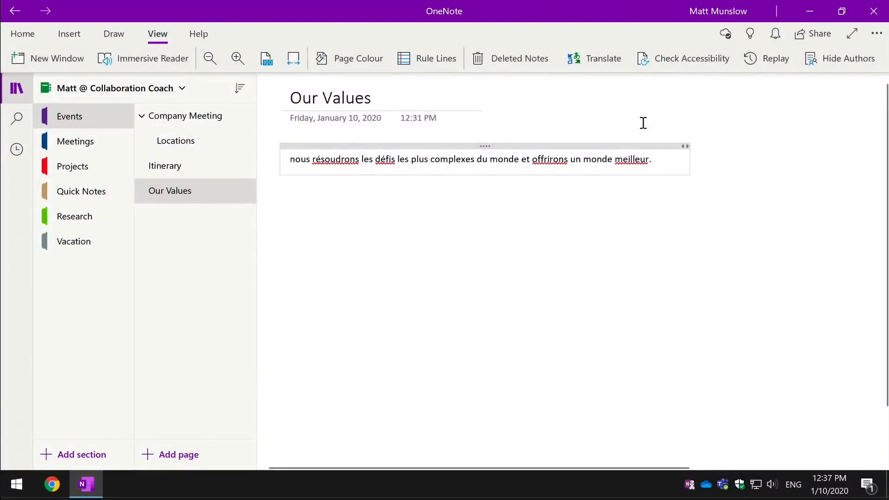
left_click(650, 159)
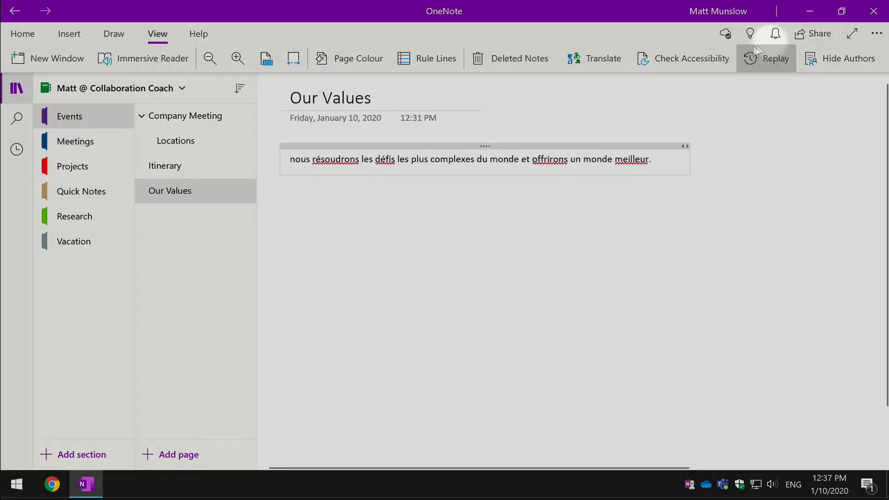
Share the notebook with the colleague using an 'Anyone with the link can edit' link.
left_click(818, 33)
type("Megan Bowen")
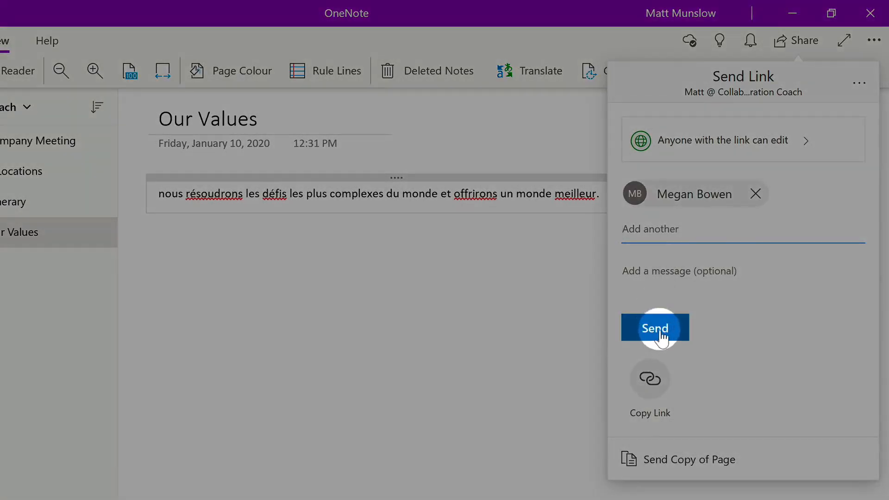
left_click(655, 328)
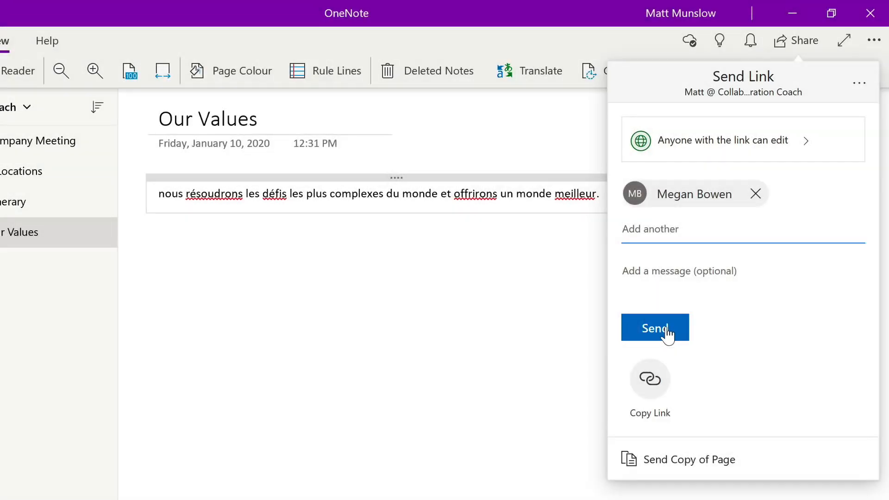
left_click(650, 229)
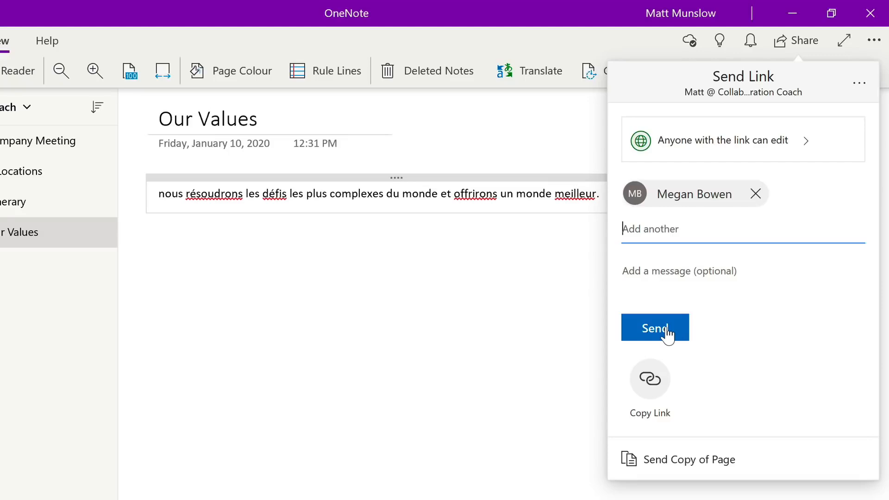
left_click(655, 328)
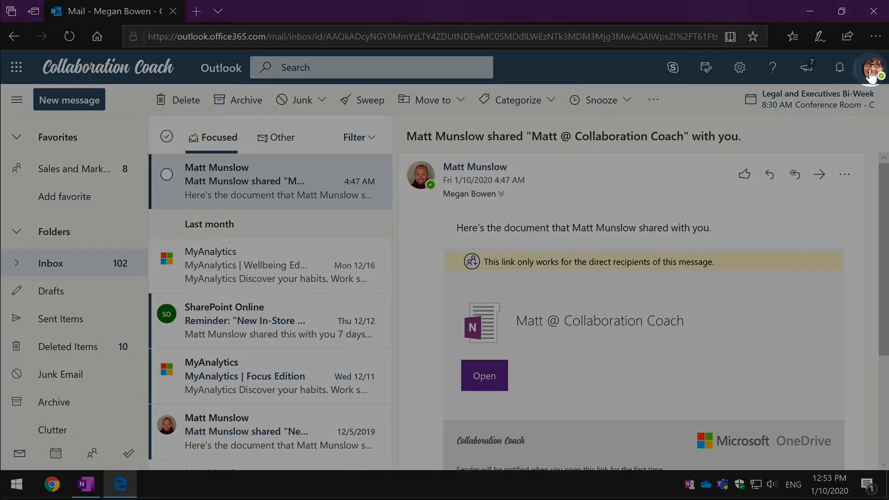
mouse_move(688, 398)
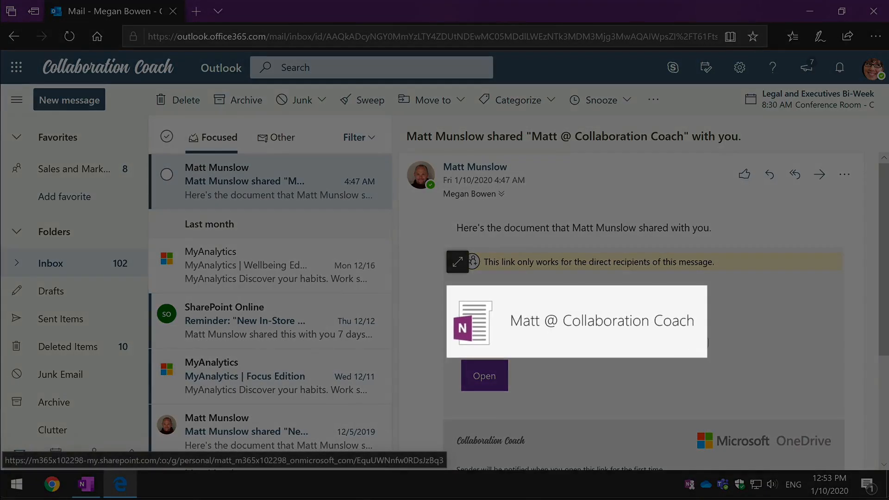
Open the Collaboration Coach notebook from the sharing email's Open button.
left_click(484, 375)
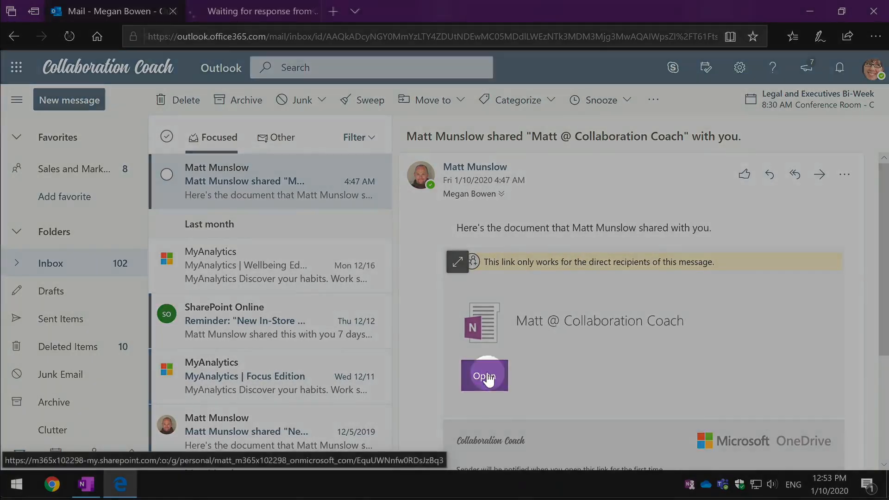
left_click(484, 376)
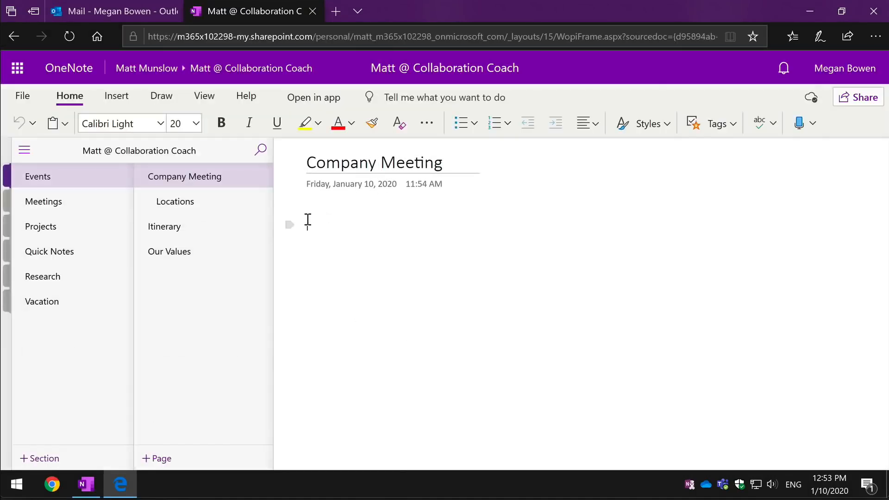
Type 'This Text was added by the guest' on the Company Meeting page.
type("This Text was added by the guest")
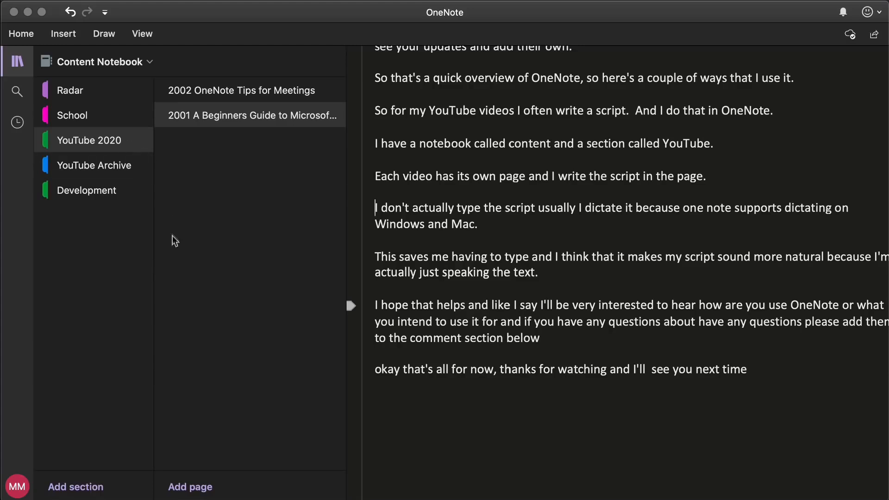
mouse_move(192, 172)
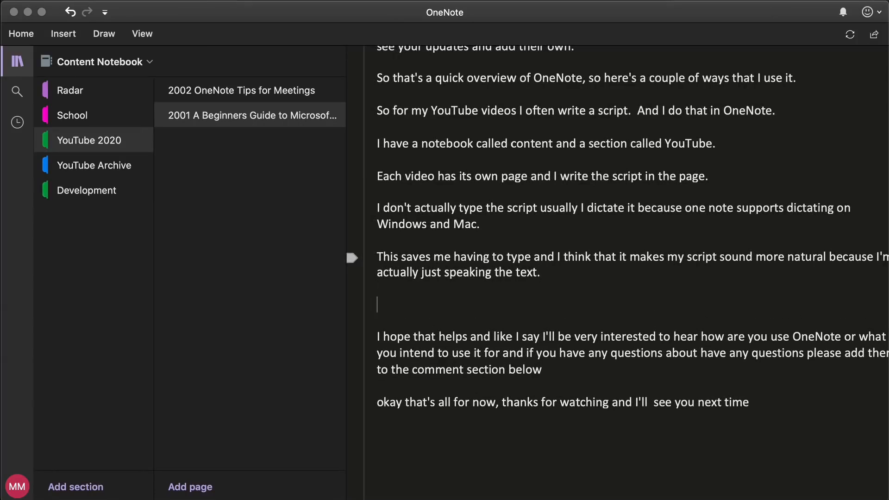
Add the line 'Twice it will add the words to the OneNote' to the script.
type("Twice and then as you speak")
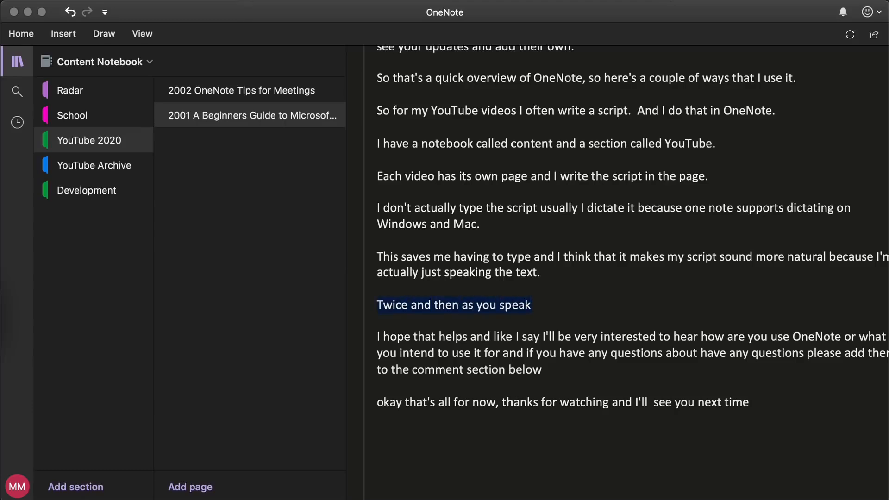
type("it will add th")
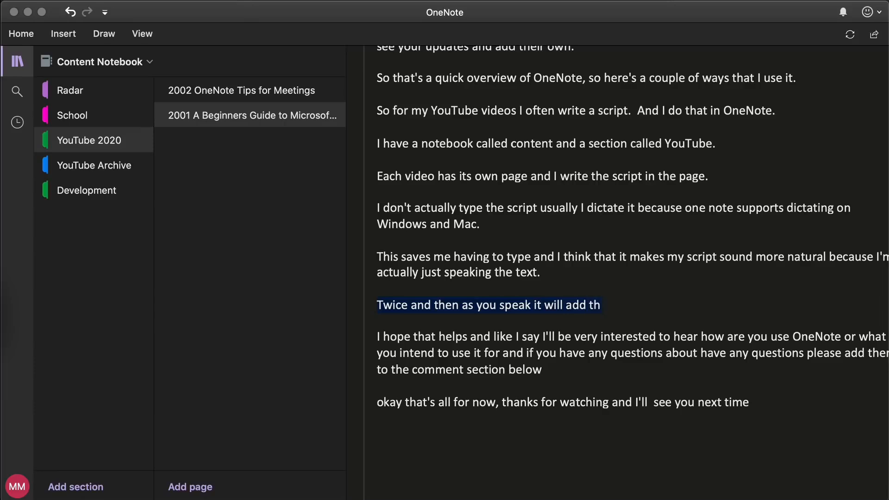
type("e words to the OneNote")
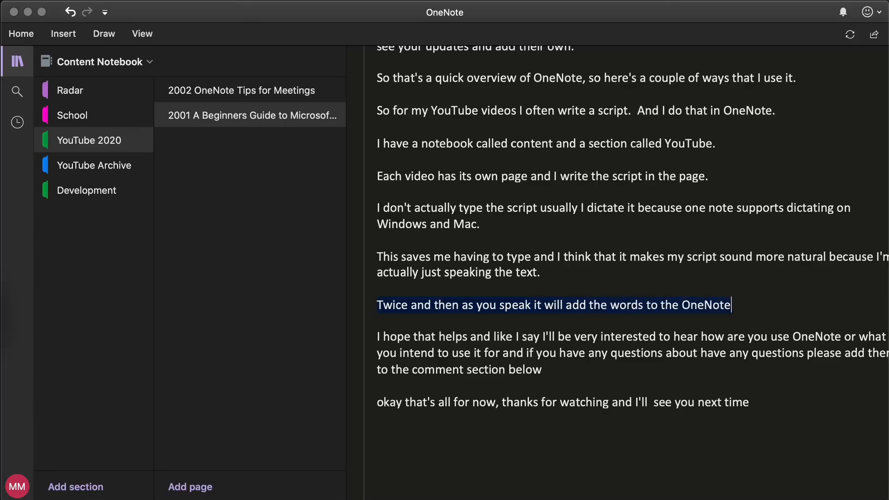